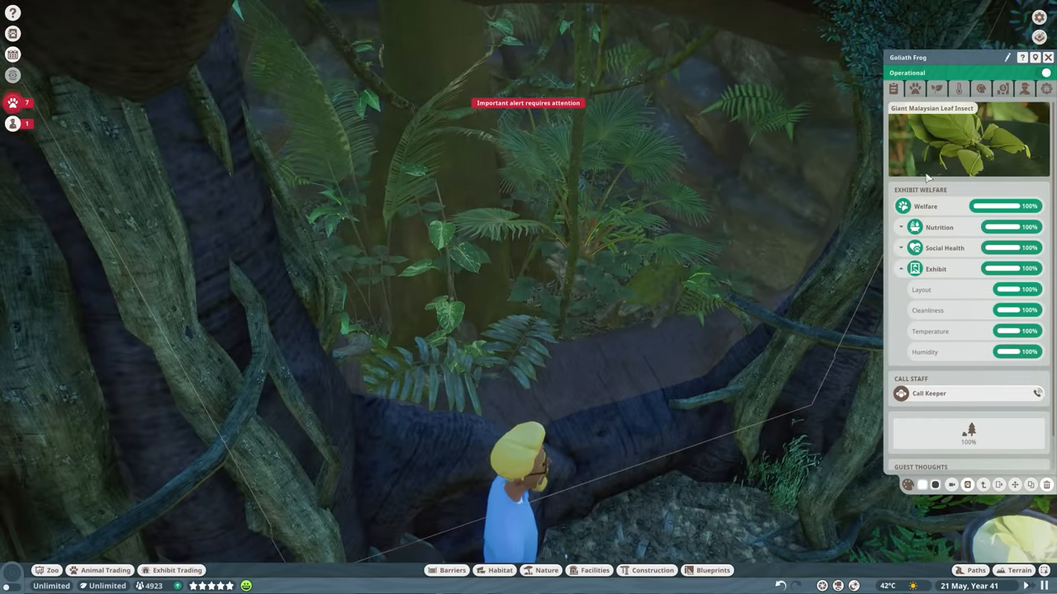
{"action": "mouse_move", "coordinate": [951, 89]}
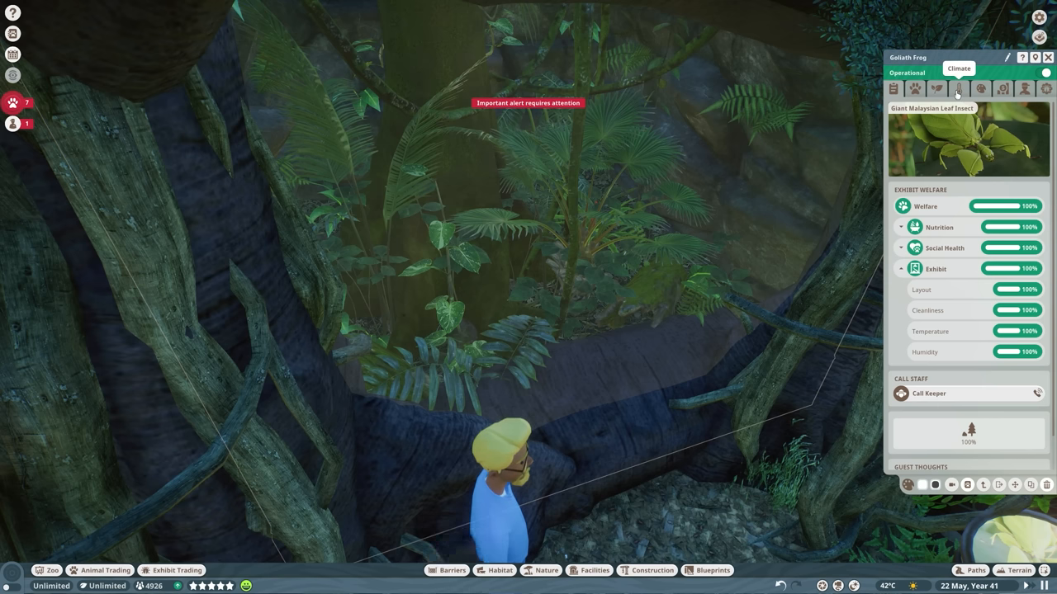
{"action": "mouse_move", "coordinate": [1003, 93]}
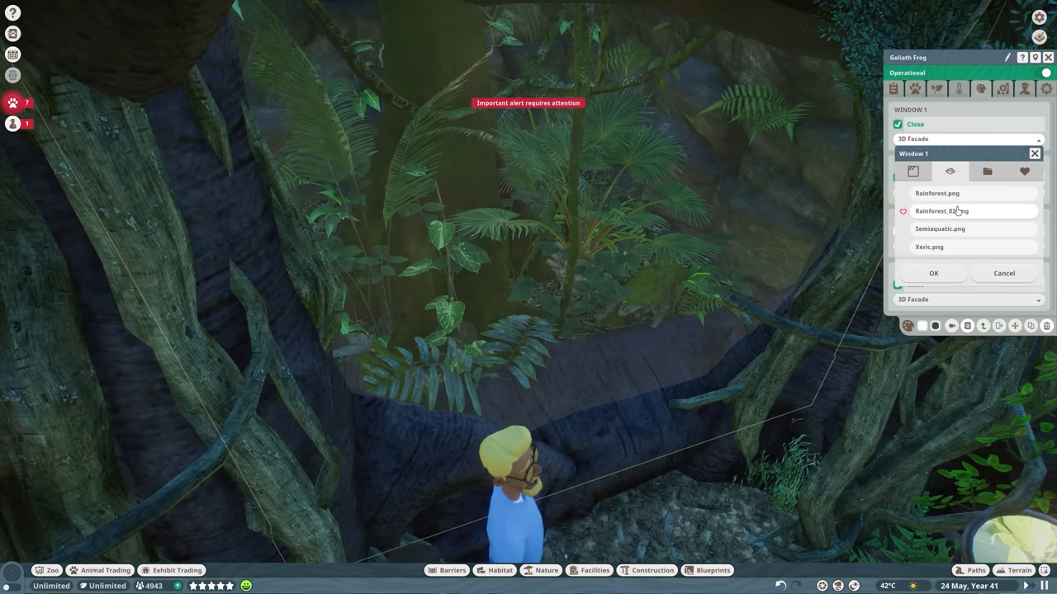
Preview Rainforest_02, Rainforest and other backdrops on Window 1, finishing on 3D Facade.
{"action": "left_click", "coordinate": [966, 210]}
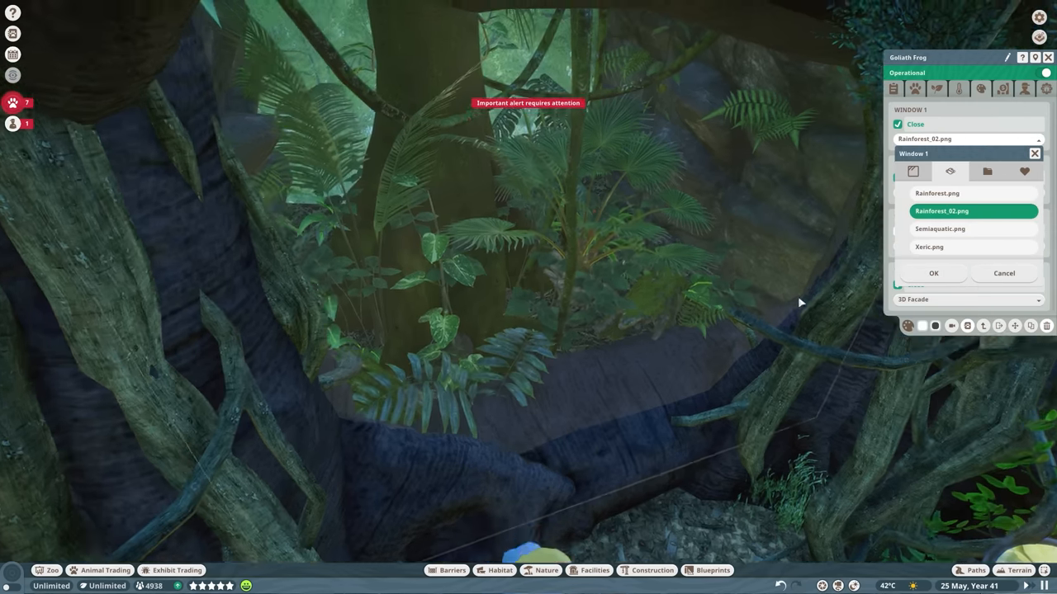
{"action": "left_click", "coordinate": [937, 193]}
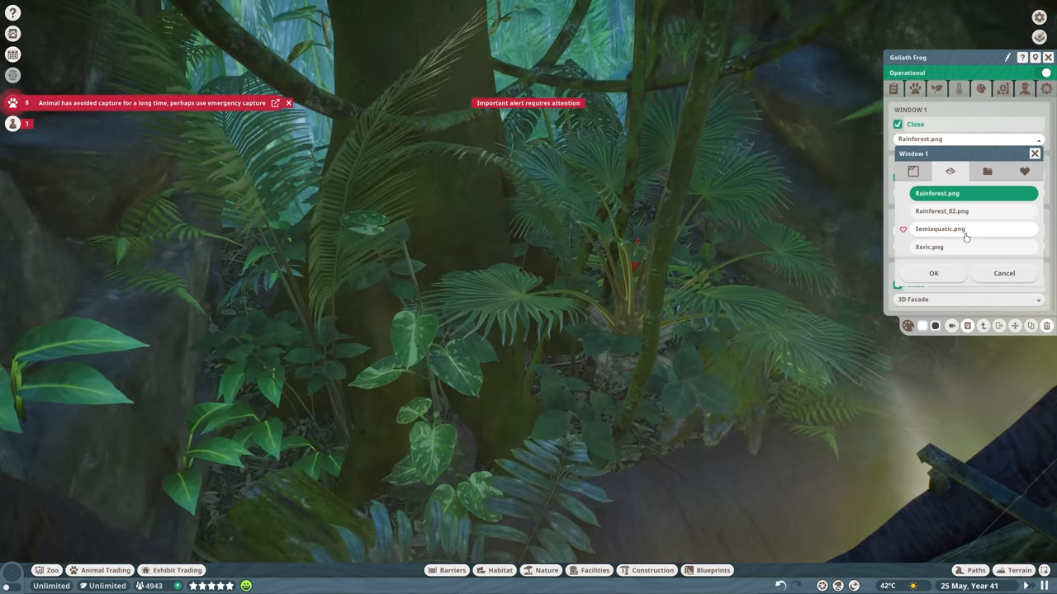
{"action": "left_click", "coordinate": [929, 247]}
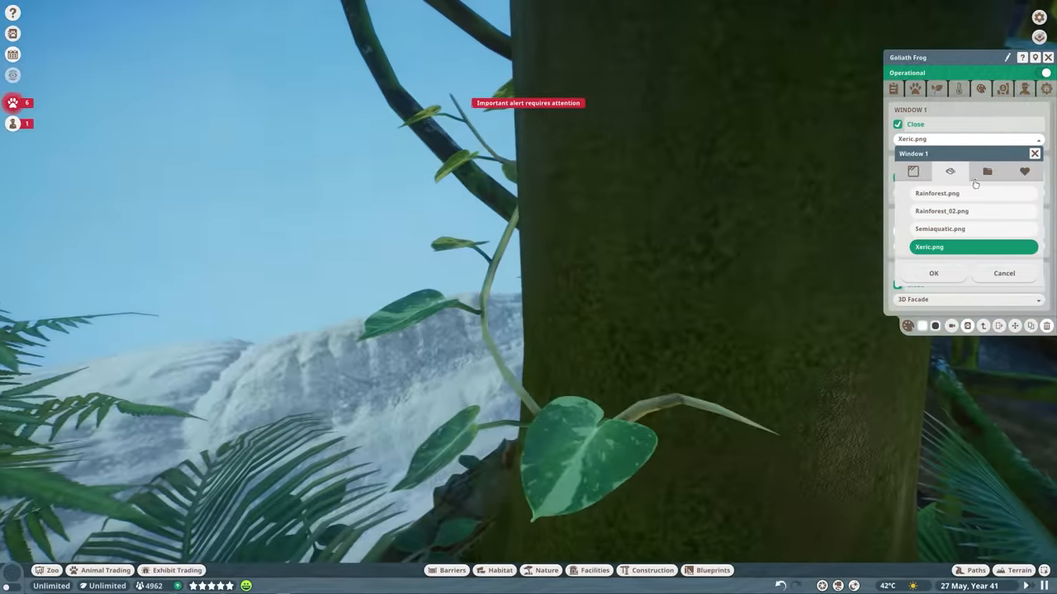
{"action": "left_click", "coordinate": [989, 171]}
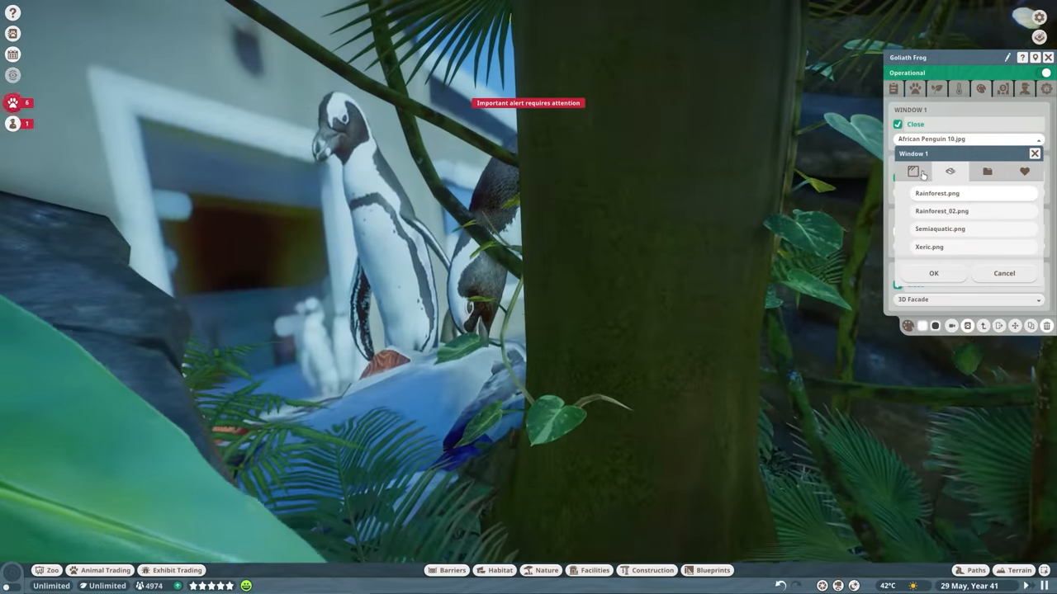
{"action": "left_click", "coordinate": [914, 172]}
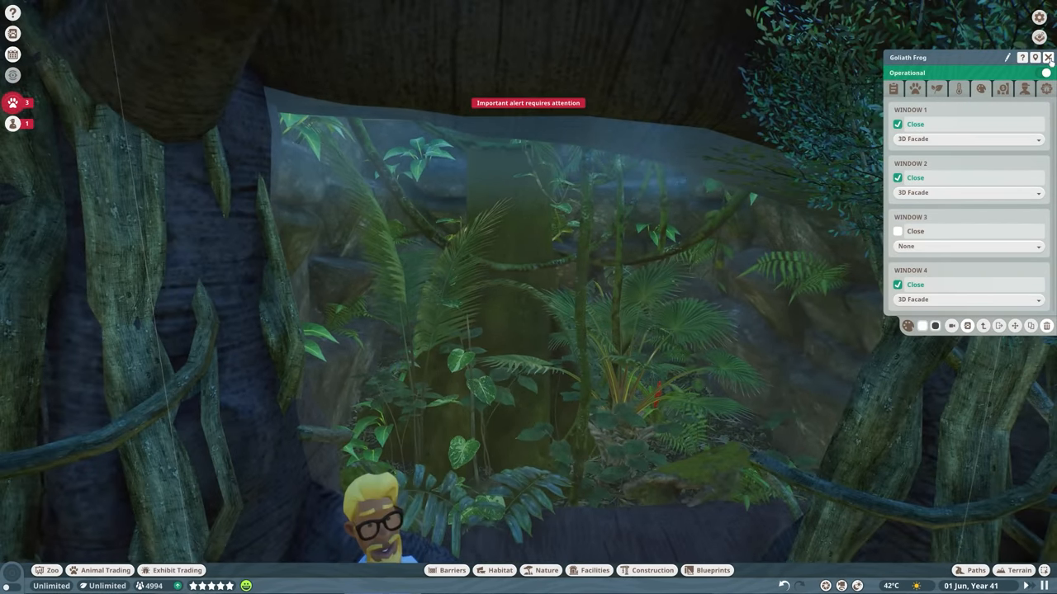
Close the window settings to show the exhibit info with Keeper requested.
{"action": "left_click", "coordinate": [1046, 57]}
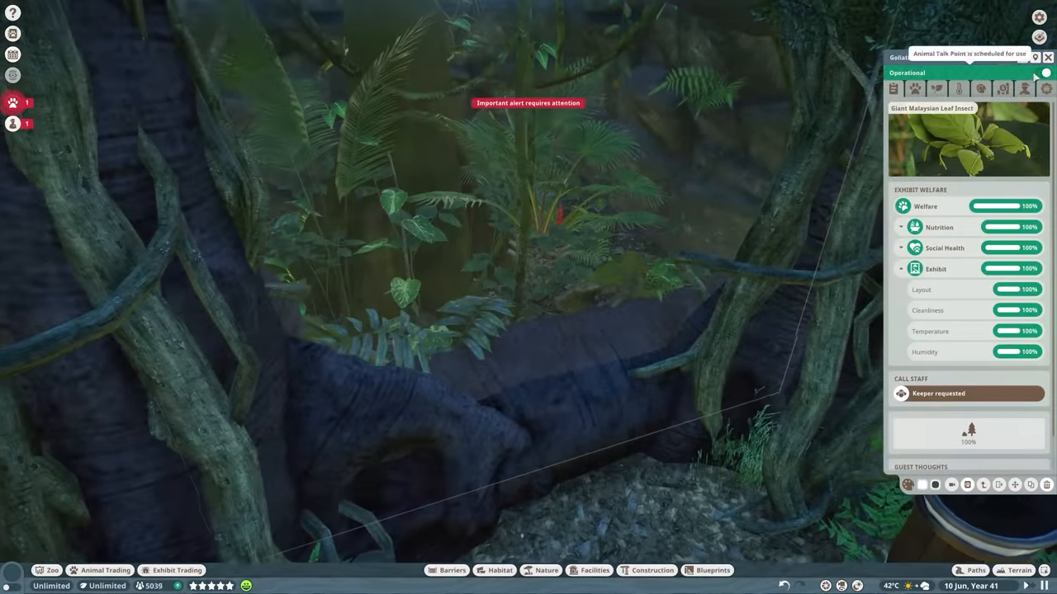
Review the population rules for surplus males and exempt Basuki from management.
{"action": "left_click", "coordinate": [934, 89]}
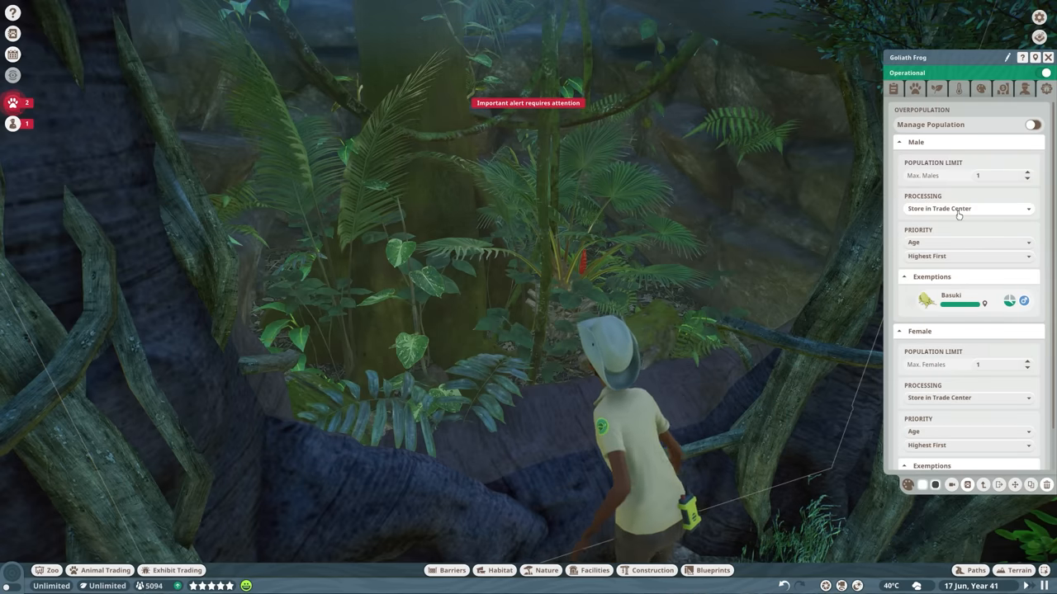
{"action": "left_click", "coordinate": [966, 208]}
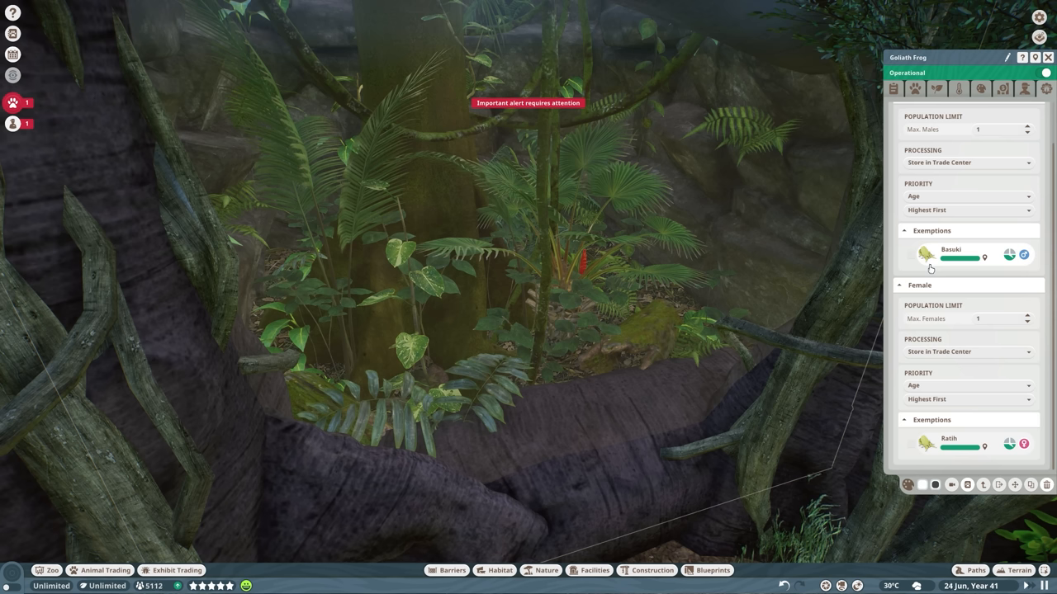
{"action": "left_click", "coordinate": [926, 254]}
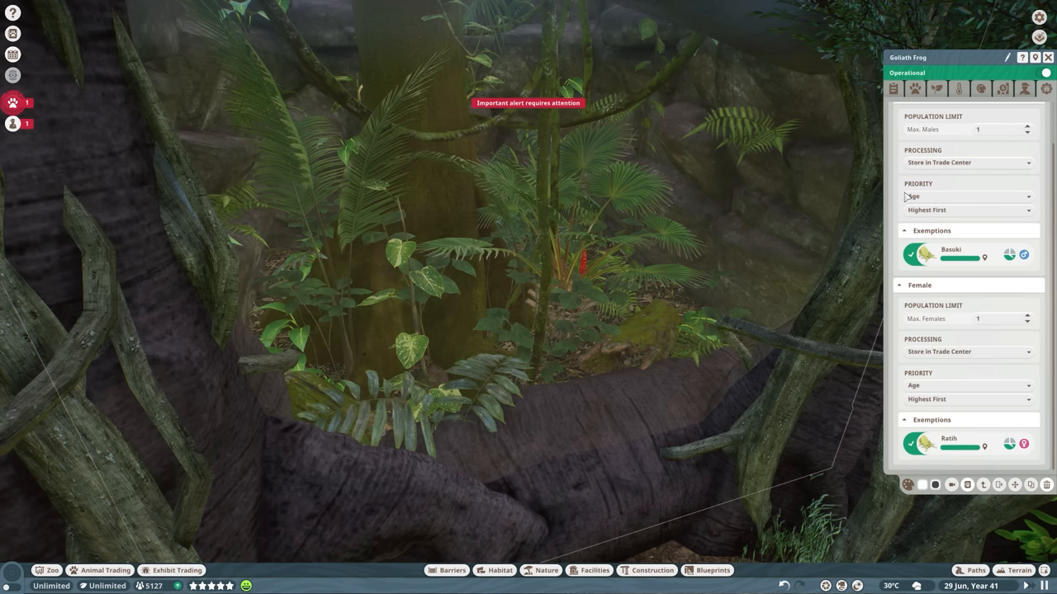
{"action": "left_click", "coordinate": [969, 196]}
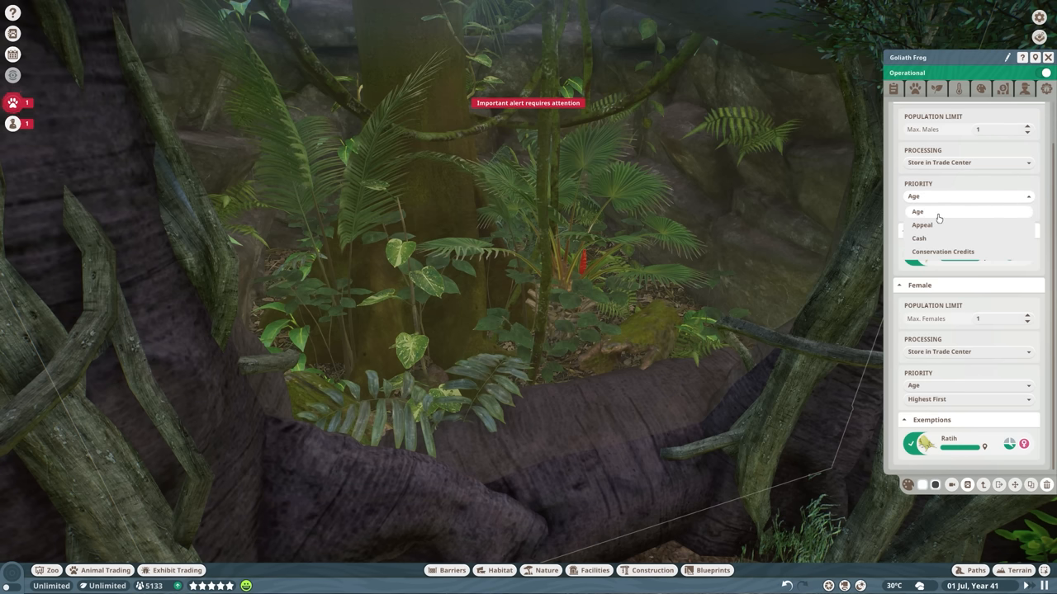
{"action": "mouse_move", "coordinate": [947, 226]}
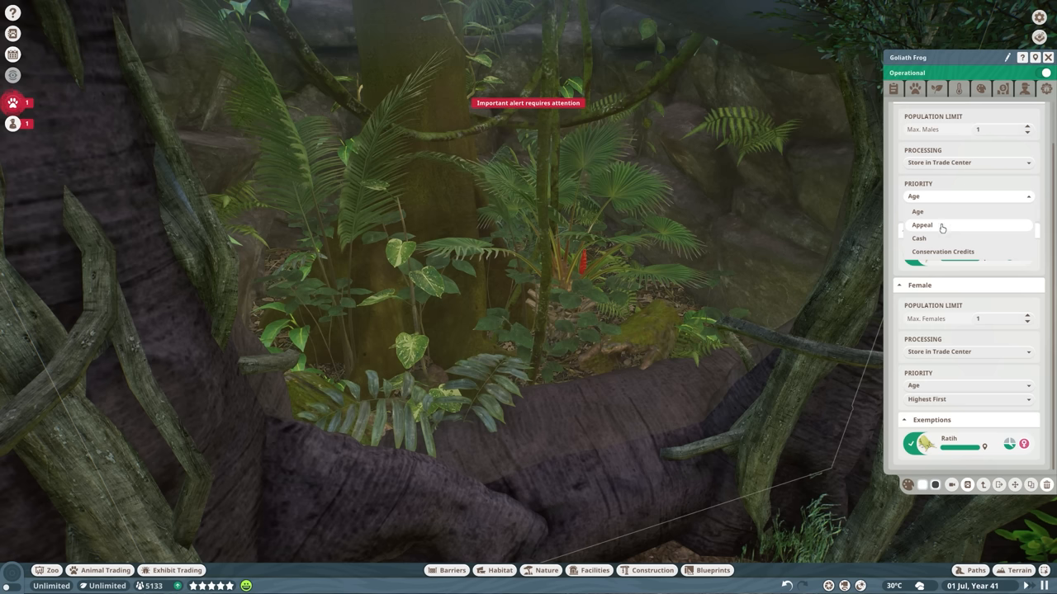
{"action": "left_click", "coordinate": [914, 211]}
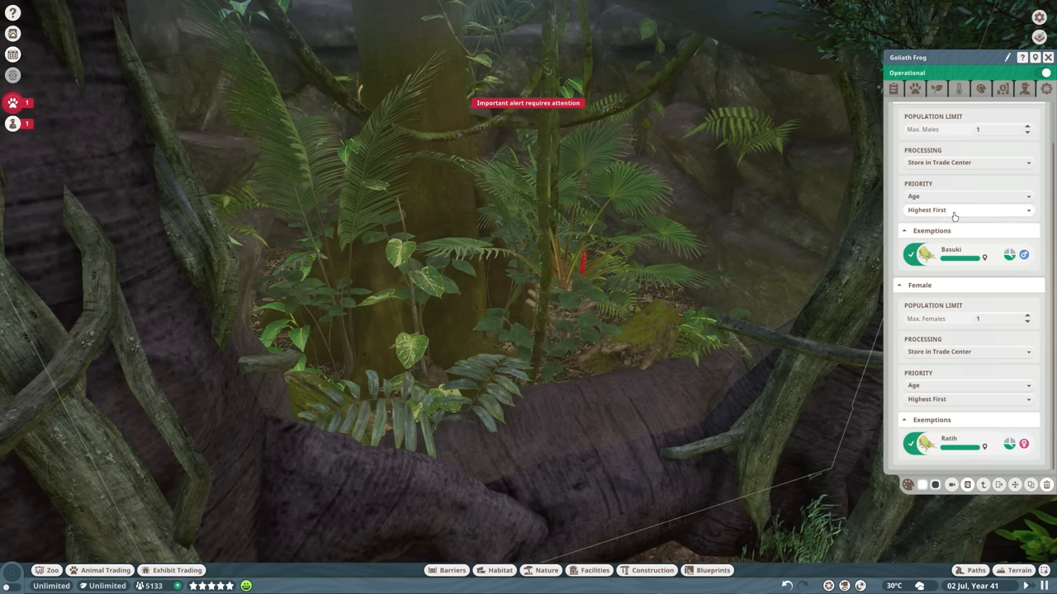
{"action": "left_click", "coordinate": [967, 210]}
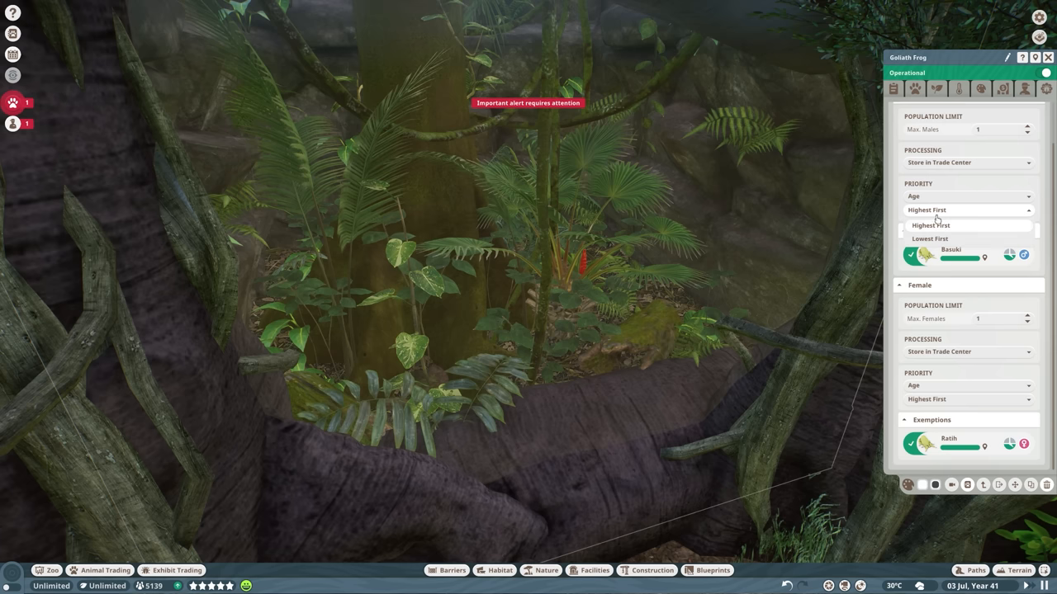
{"action": "left_click", "coordinate": [926, 225]}
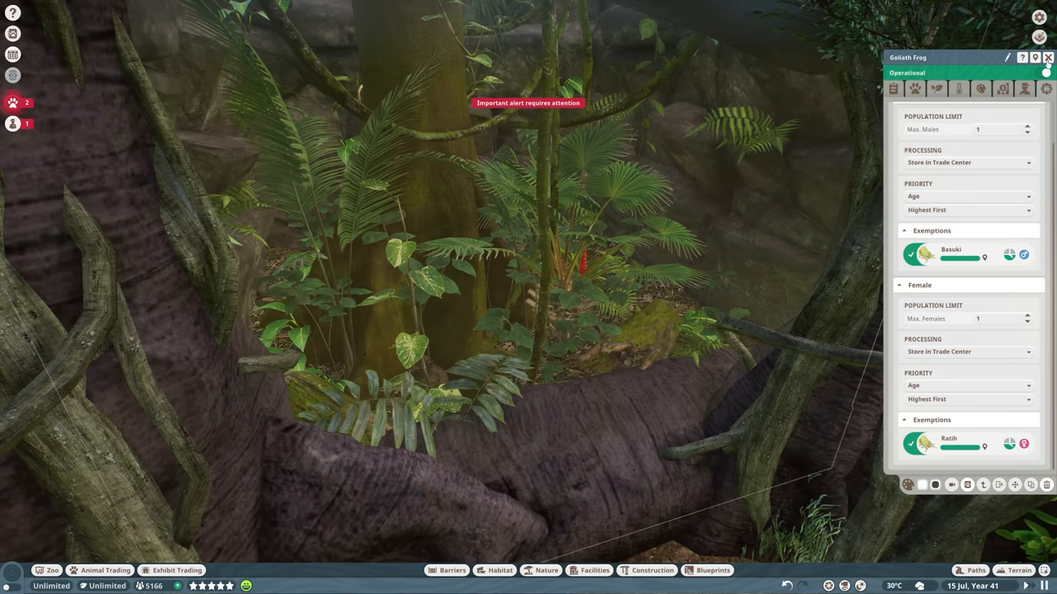
Show the exhibit's animal list and select Basuki the leaf insect.
{"action": "left_click", "coordinate": [1045, 58]}
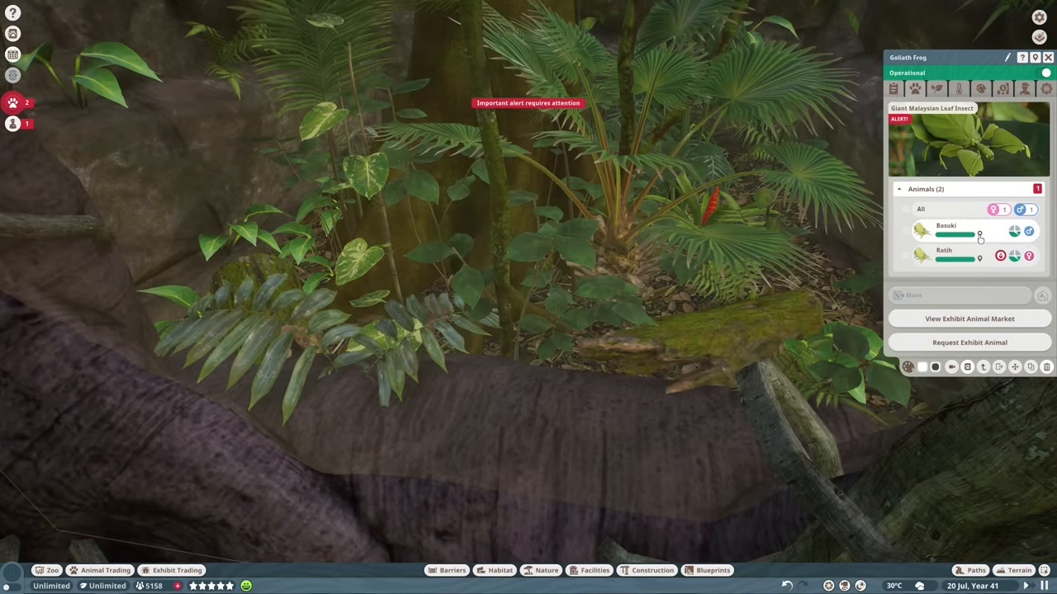
{"action": "left_click", "coordinate": [939, 225]}
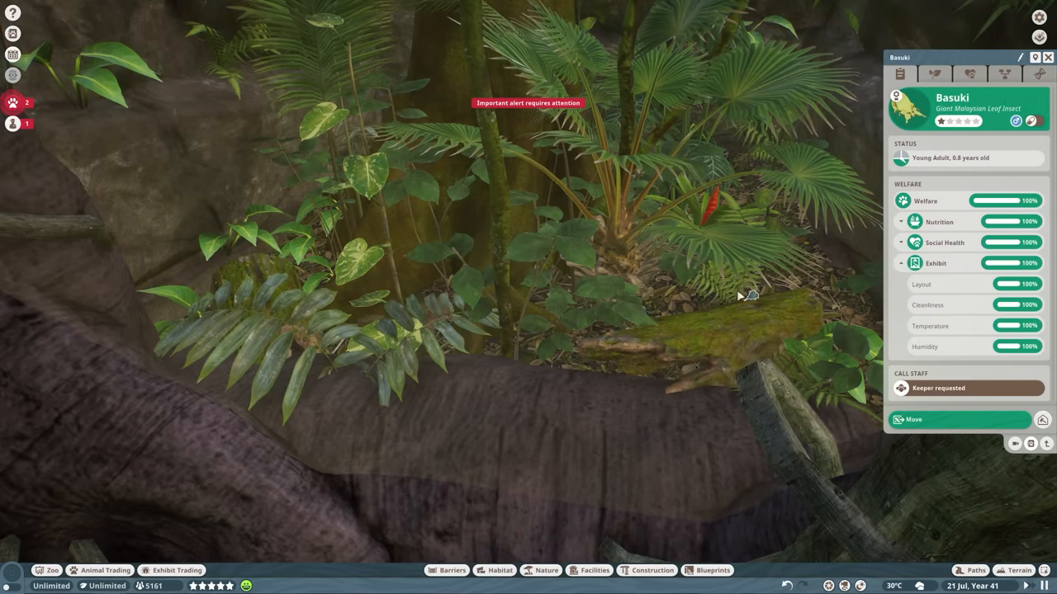
{"action": "mouse_move", "coordinate": [1016, 445]}
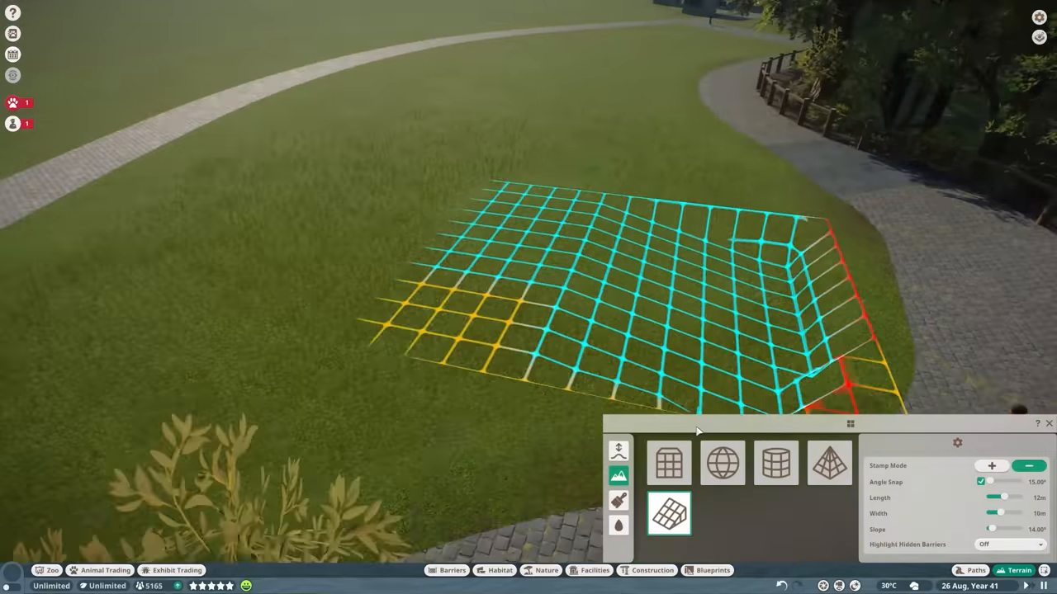
Set the ramp stamp to 10 m long, 10° slope, raise mode, and stamp it.
{"action": "left_click", "coordinate": [617, 469]}
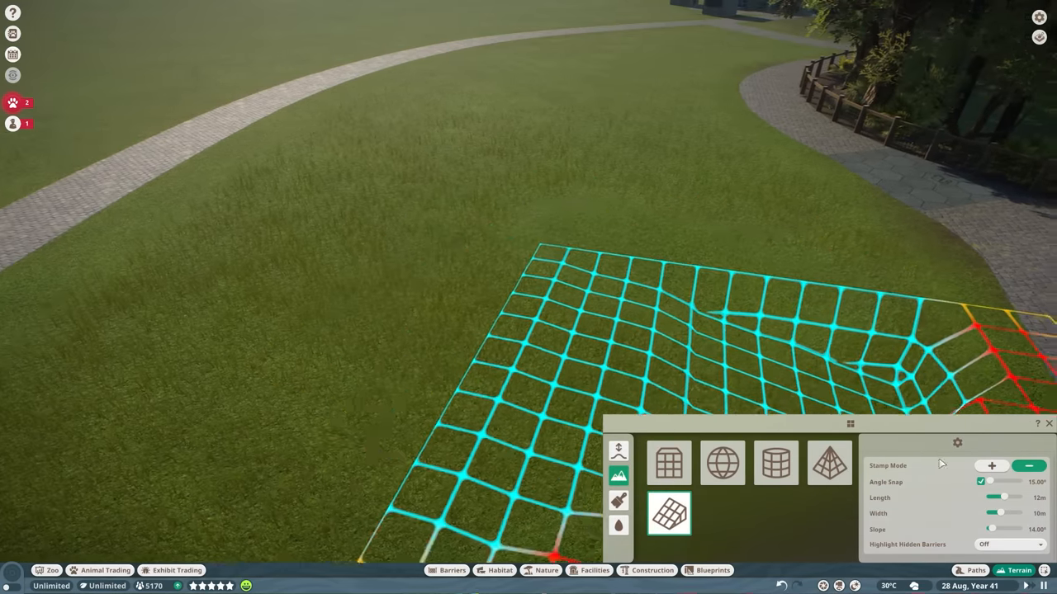
{"action": "left_click_drag", "start_coordinate": [1006, 497], "coordinate": [994, 497]}
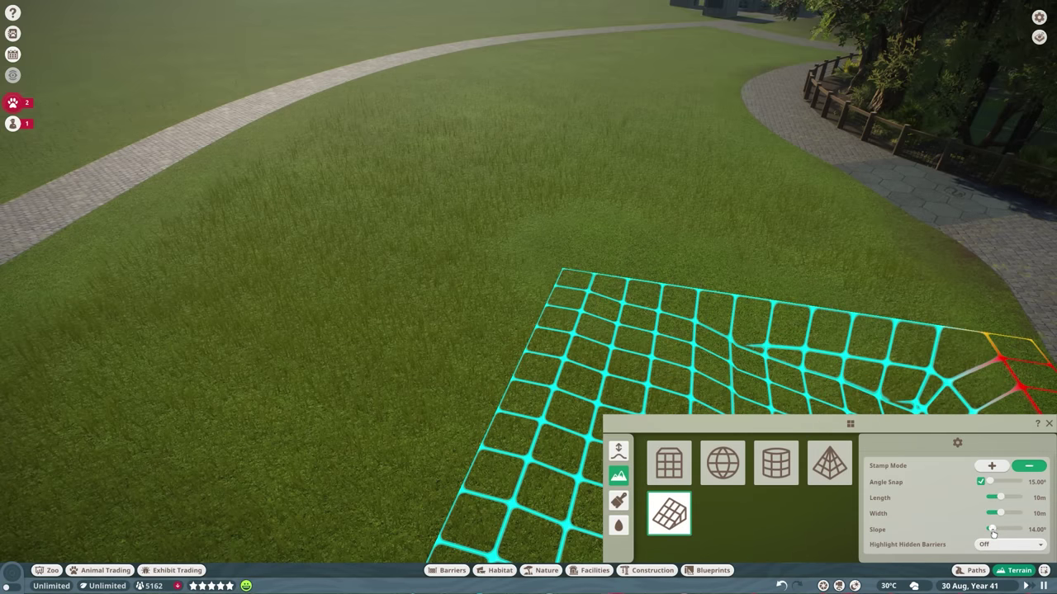
{"action": "left_click_drag", "start_coordinate": [991, 529], "coordinate": [1011, 530]}
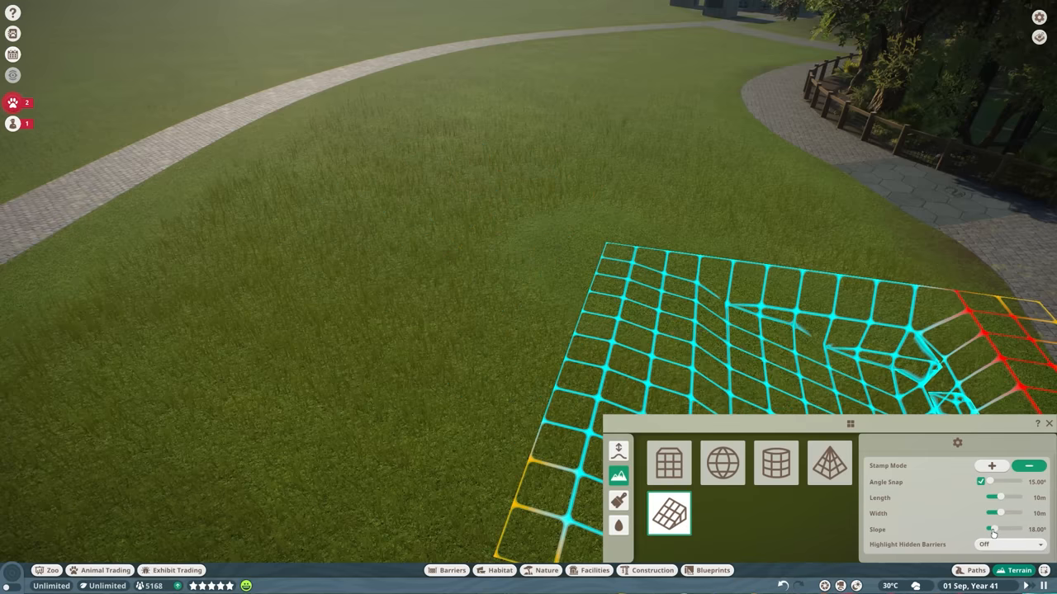
{"action": "left_click_drag", "start_coordinate": [995, 529], "coordinate": [1015, 529]}
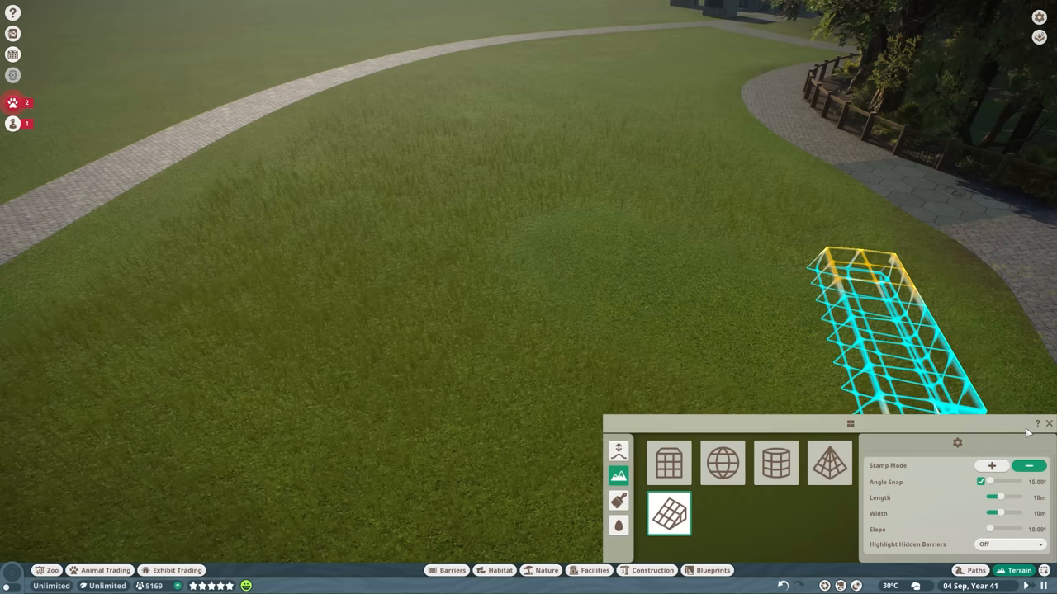
{"action": "left_click", "coordinate": [991, 462]}
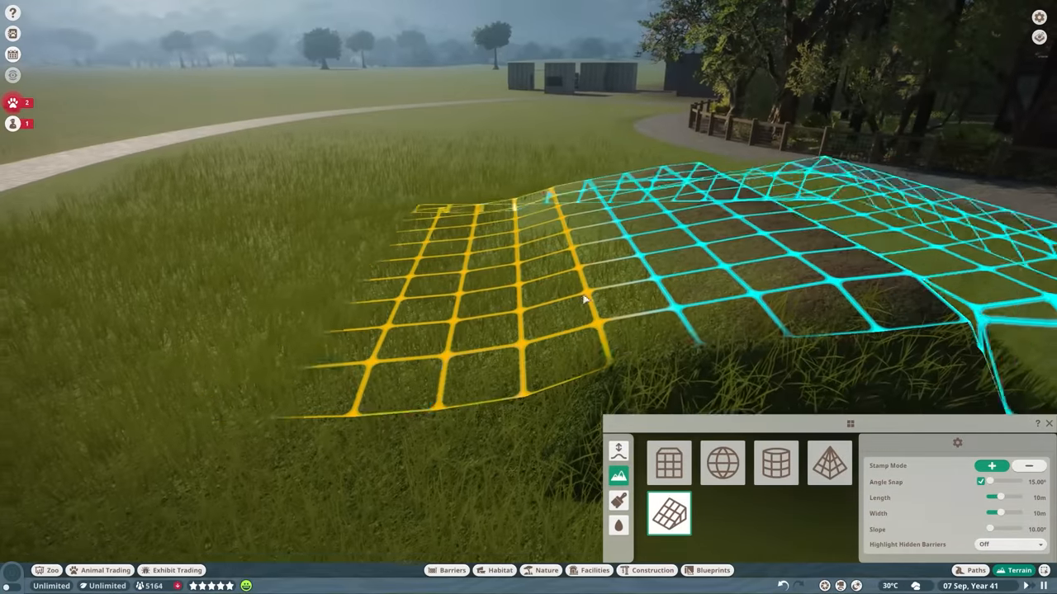
{"action": "left_click", "coordinate": [620, 473]}
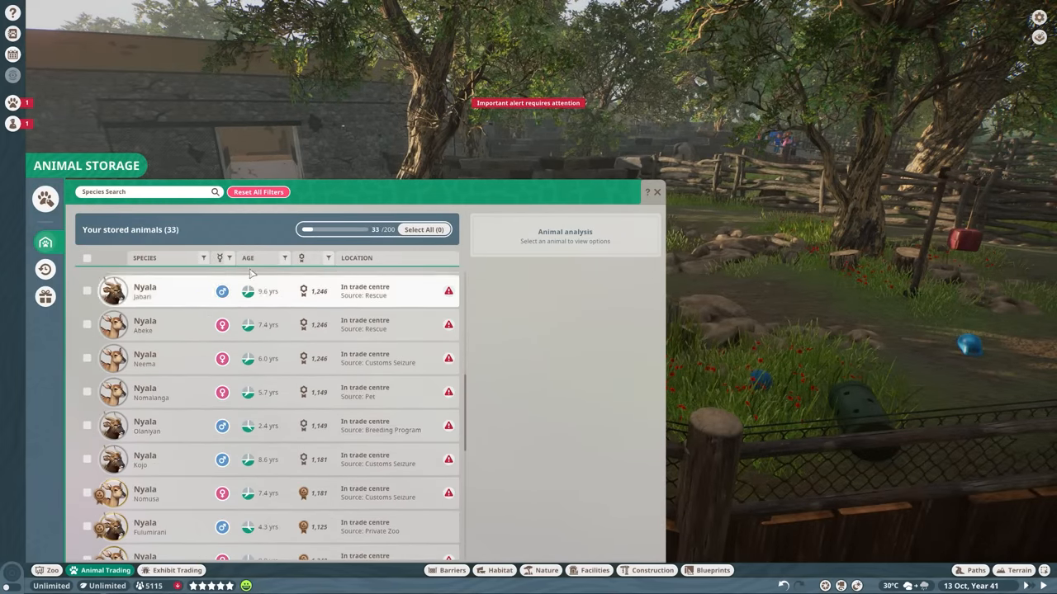
Compare the genetics of stored nyala Katlego and Desta.
{"action": "scroll", "scroll_direction": "down", "scroll_amount": 3}
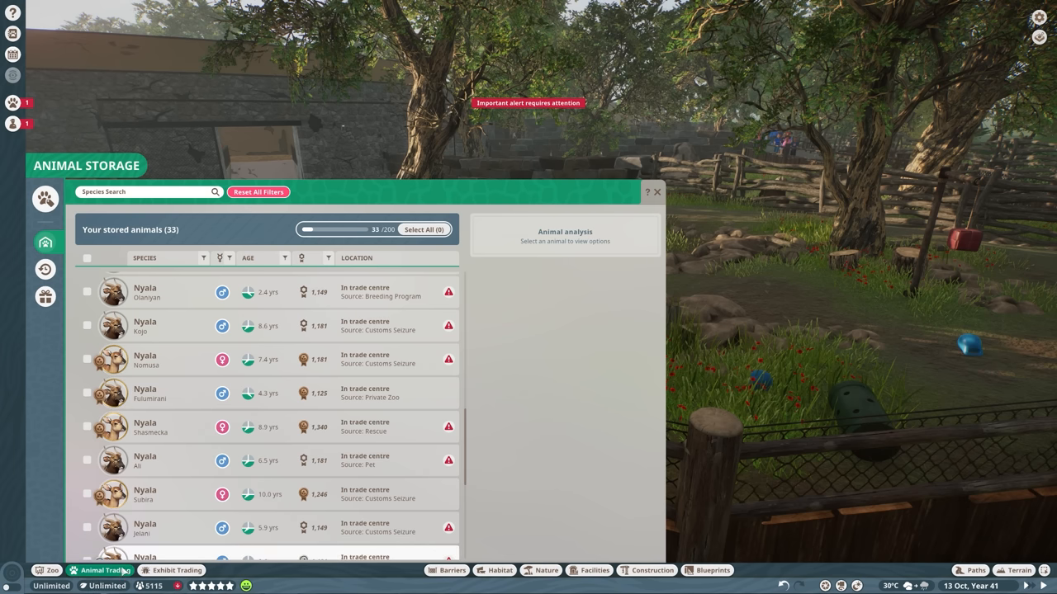
{"action": "scroll", "scroll_direction": "down", "scroll_amount": 3}
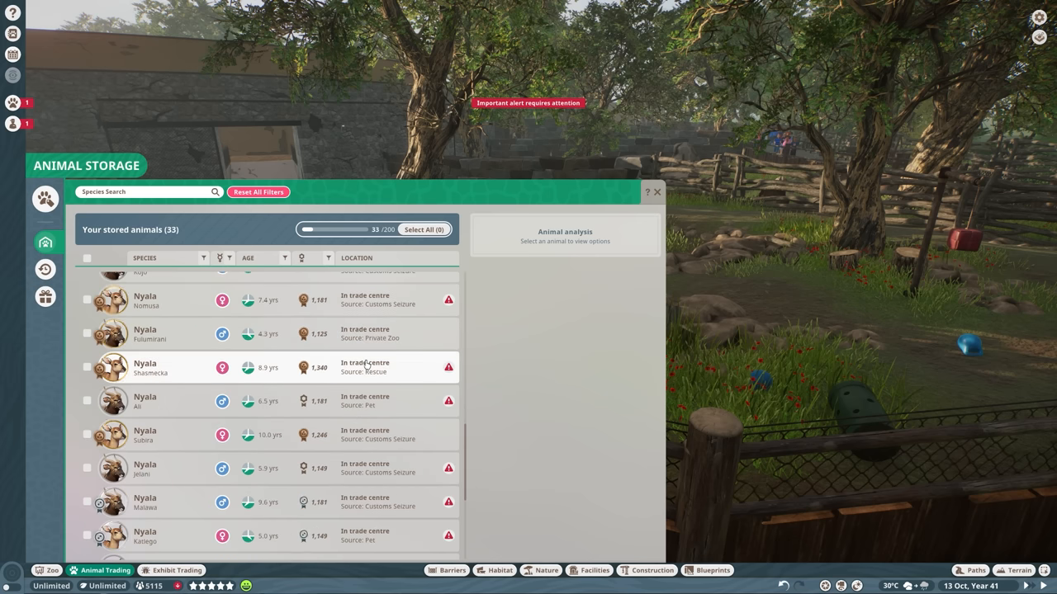
{"action": "left_click", "coordinate": [165, 367]}
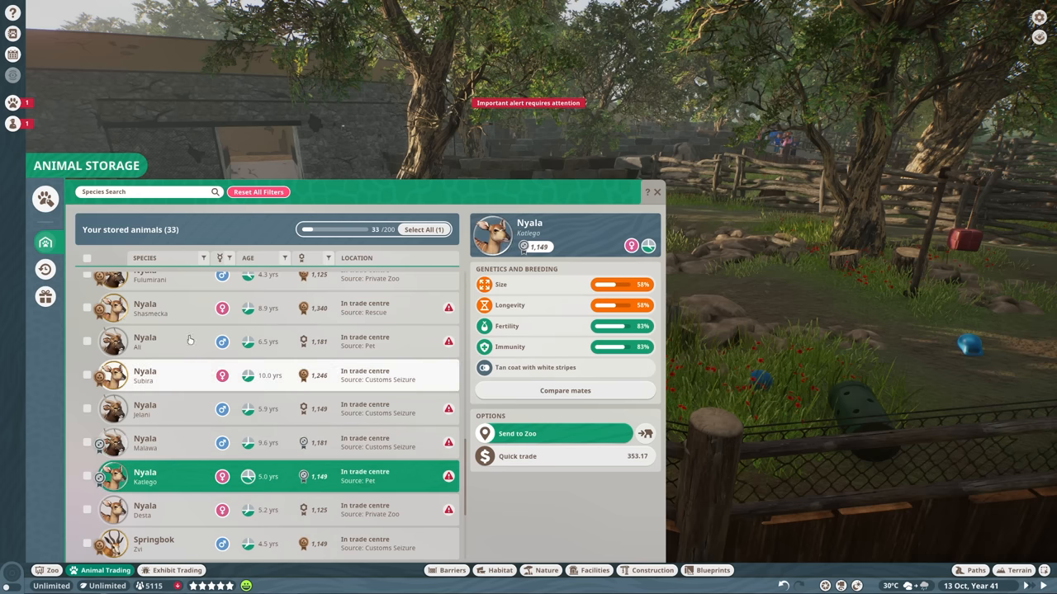
{"action": "scroll", "scroll_direction": "down", "scroll_amount": 3}
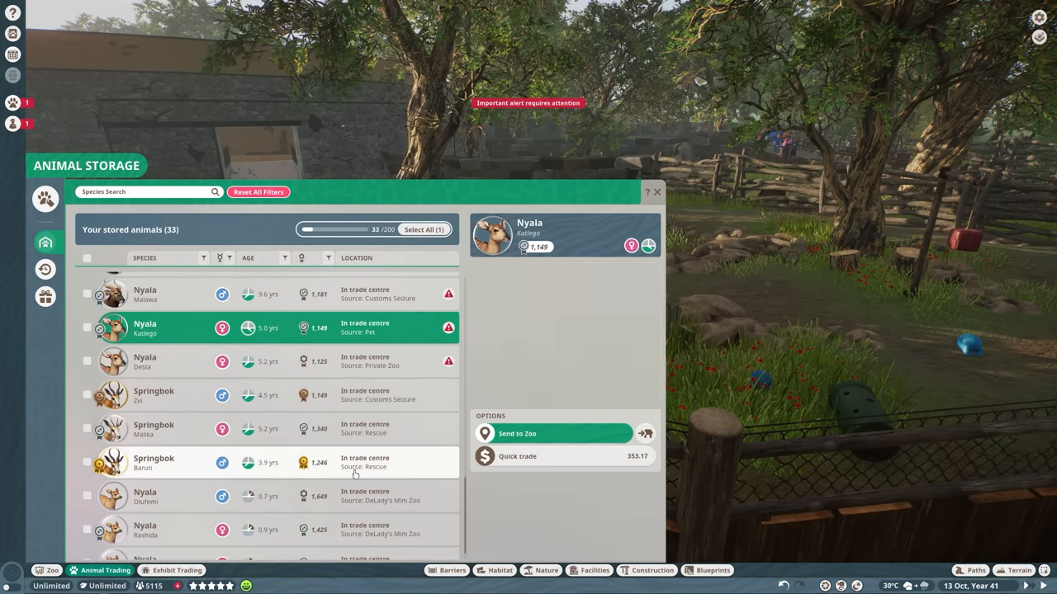
{"action": "left_click", "coordinate": [153, 394]}
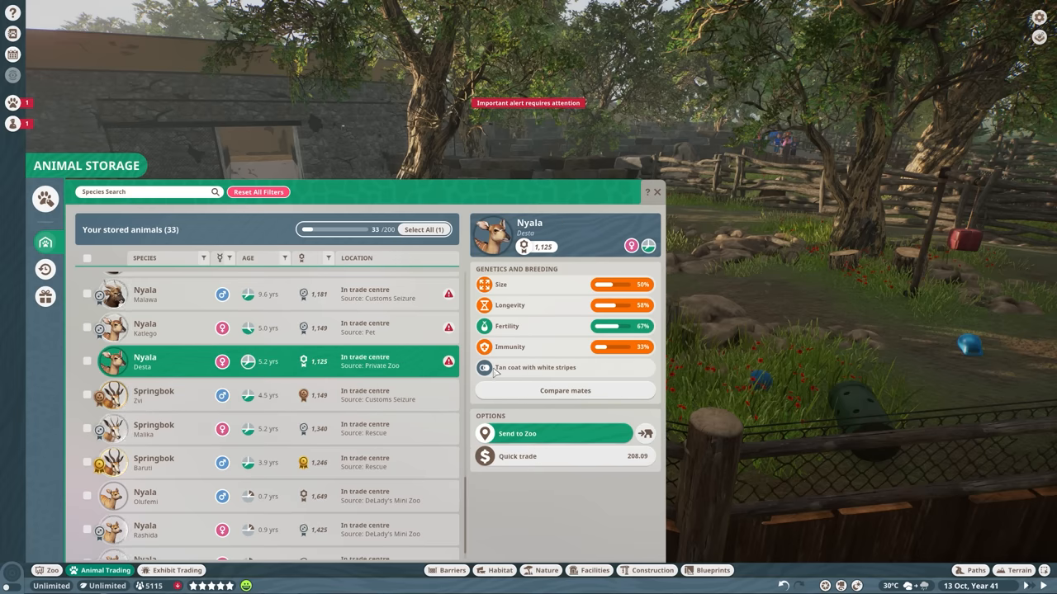
{"action": "mouse_move", "coordinate": [532, 346]}
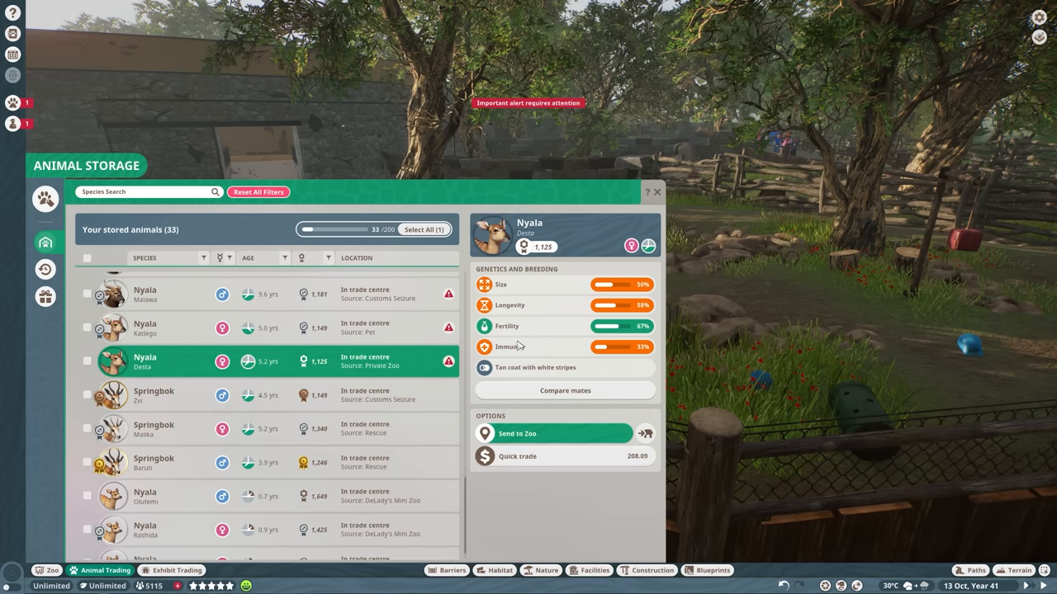
{"action": "mouse_move", "coordinate": [517, 379]}
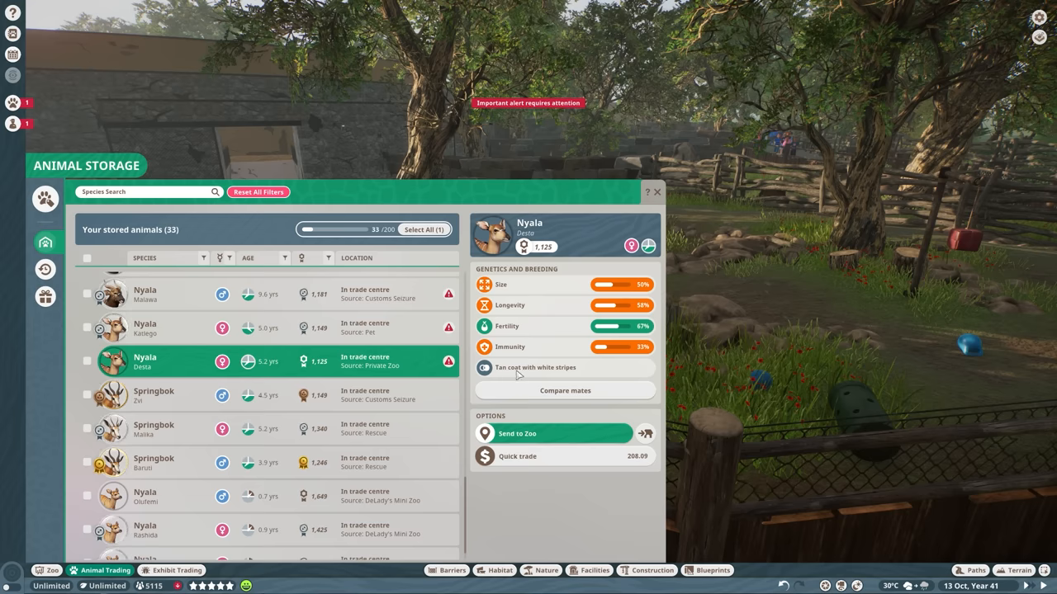
{"action": "mouse_move", "coordinate": [521, 384]}
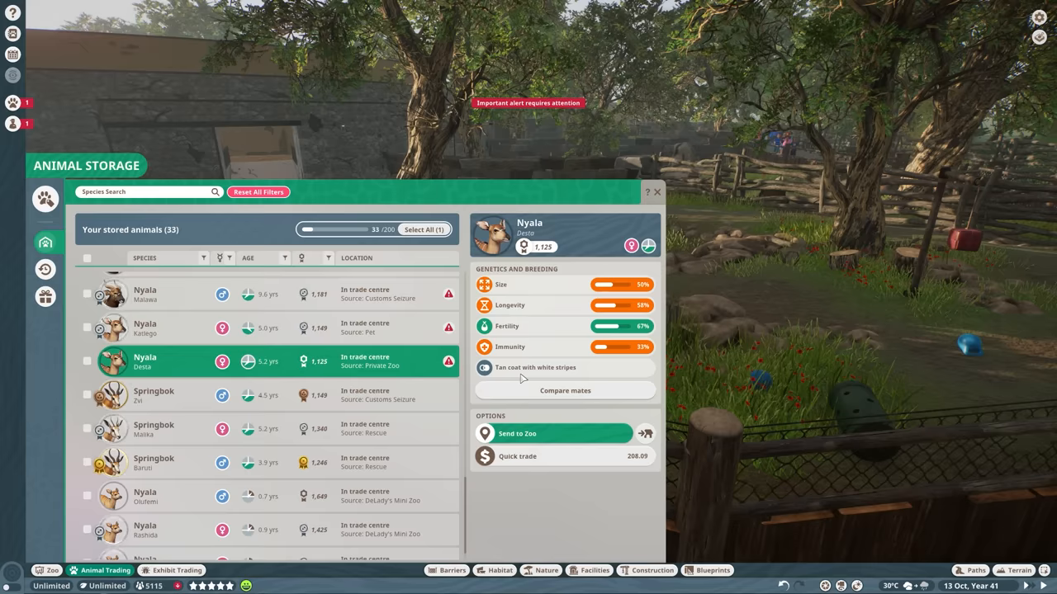
{"action": "mouse_move", "coordinate": [374, 185]}
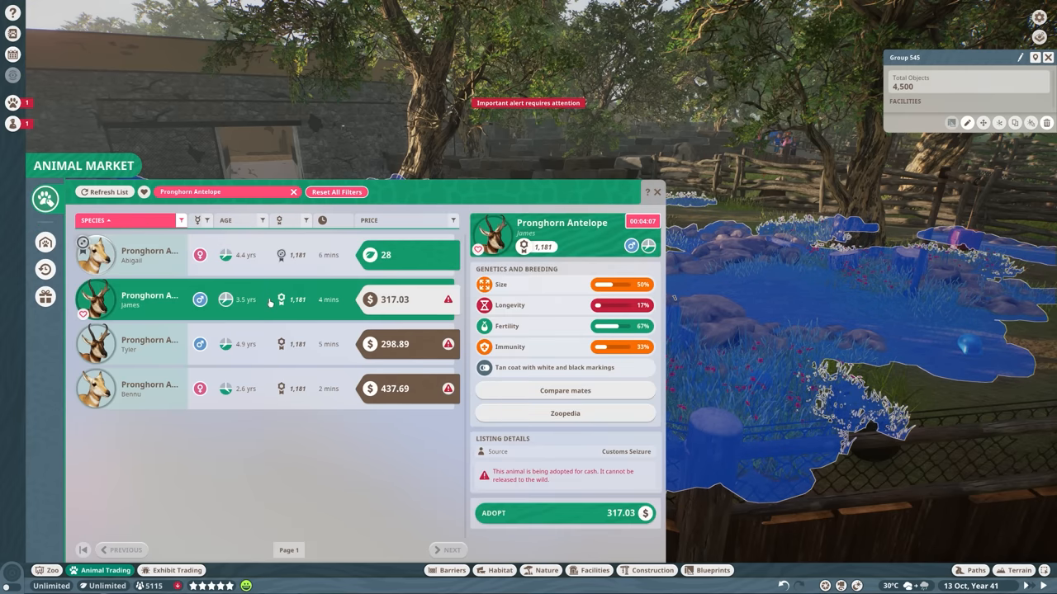
View pronghorn Tyler's listing, then dismiss the Animal Market and group details.
{"action": "left_click", "coordinate": [149, 254]}
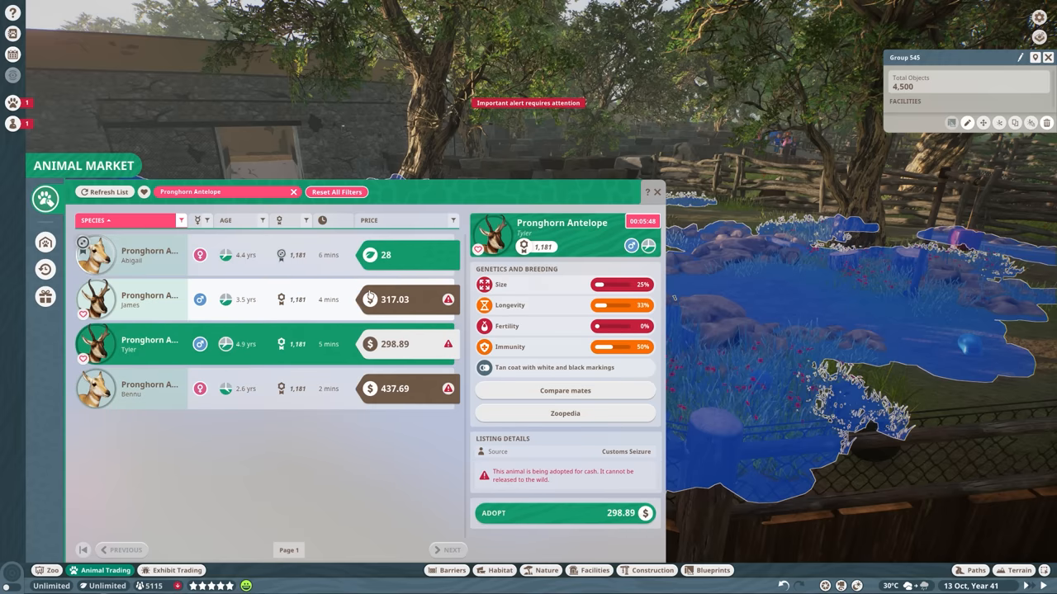
{"action": "left_click", "coordinate": [148, 254]}
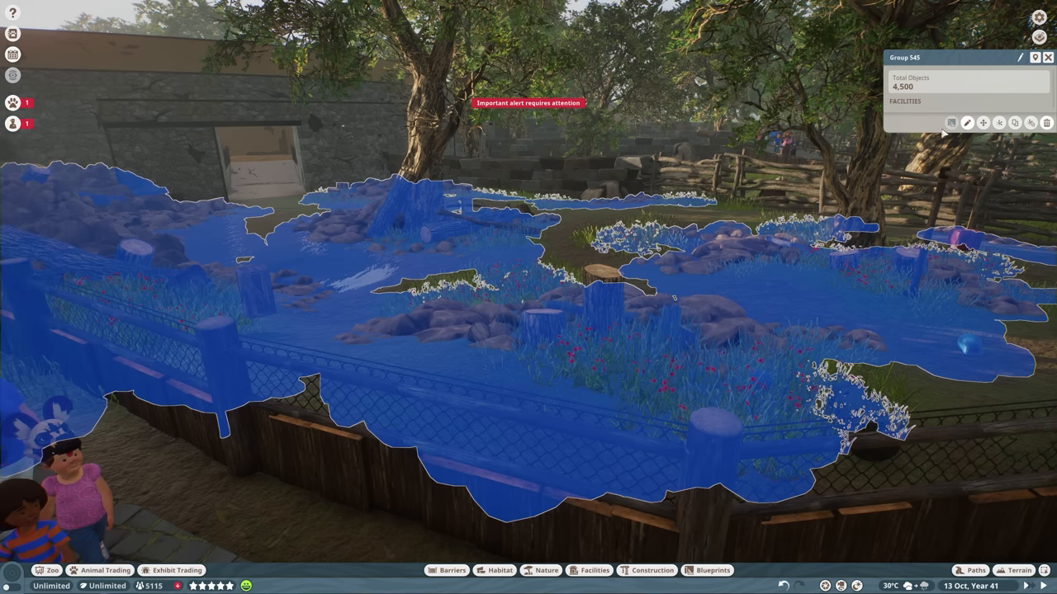
{"action": "left_click", "coordinate": [1040, 58]}
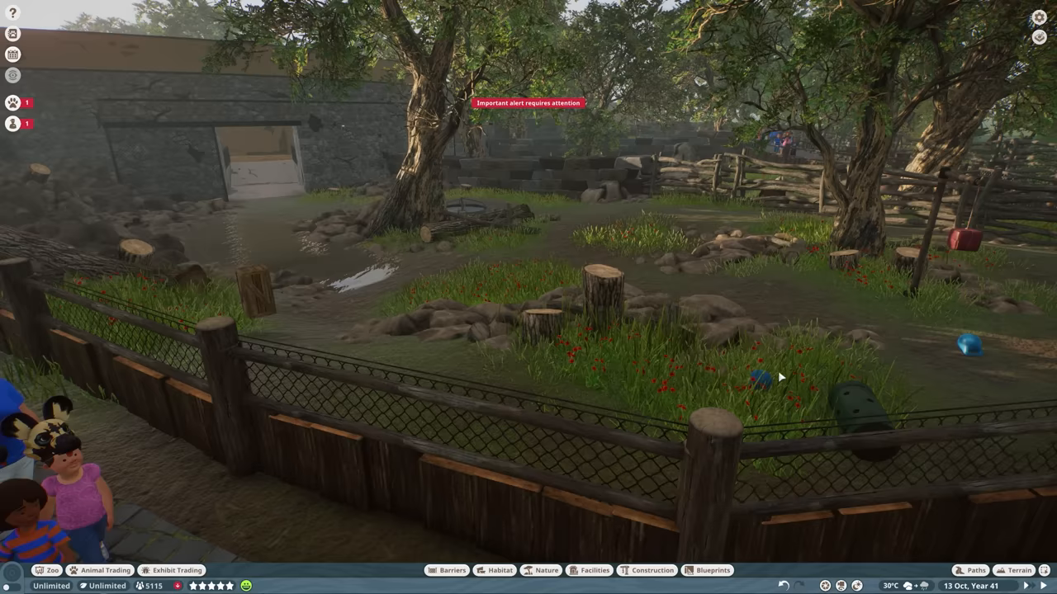
{"action": "mouse_move", "coordinate": [607, 350]}
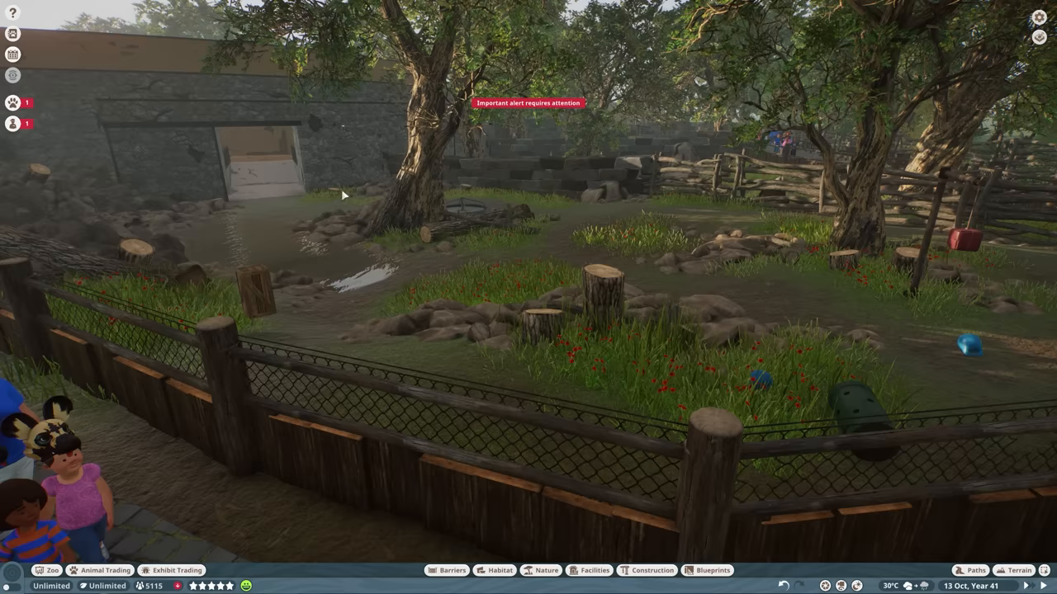
{"action": "mouse_move", "coordinate": [538, 388]}
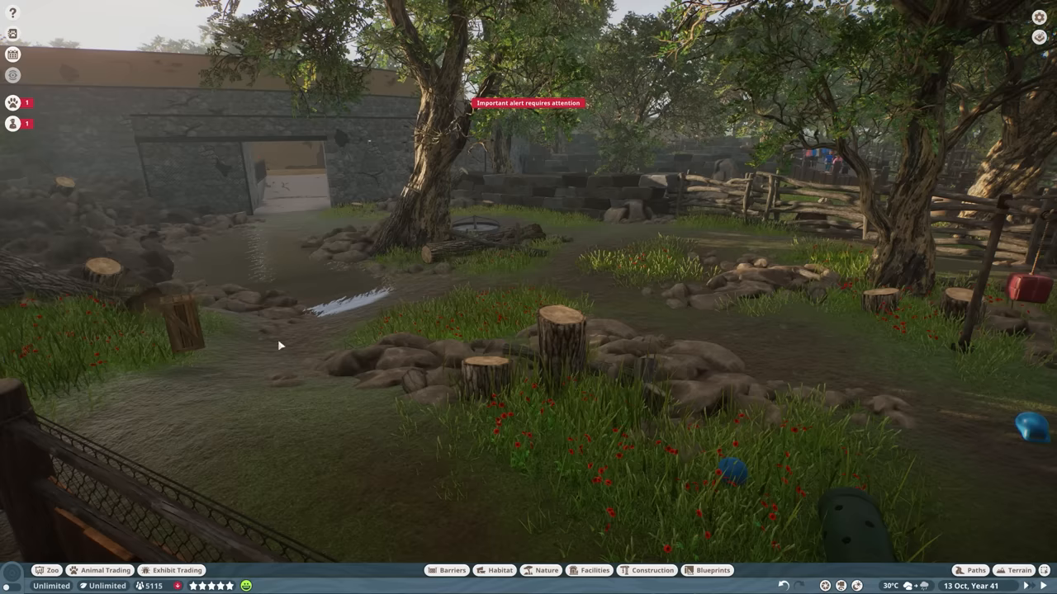
{"action": "mouse_move", "coordinate": [200, 353]}
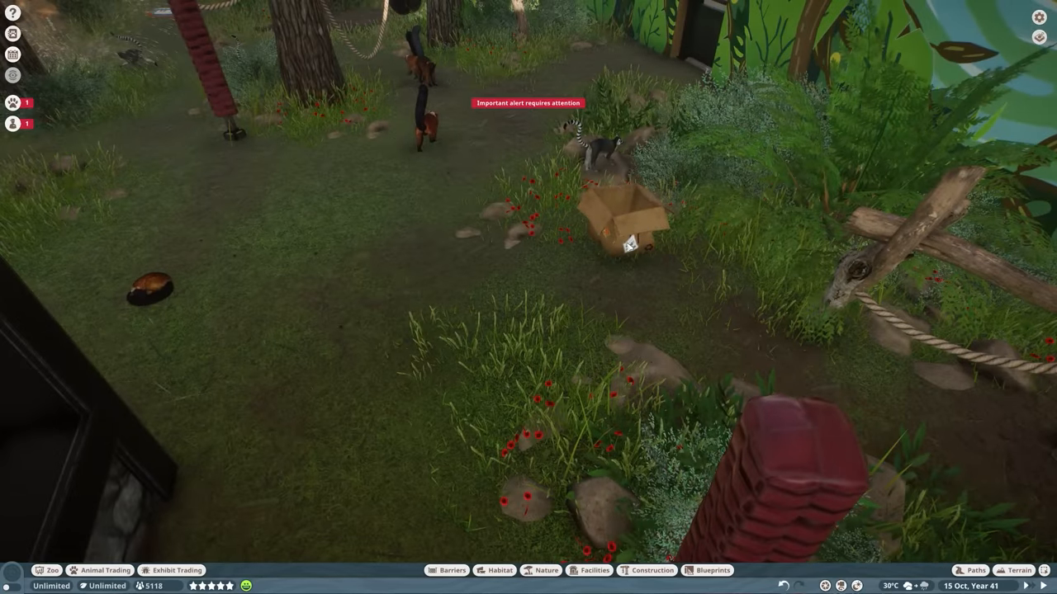
Inspect the Cardboard Box enrichment item in the lemur habitat.
{"action": "left_click", "coordinate": [623, 223]}
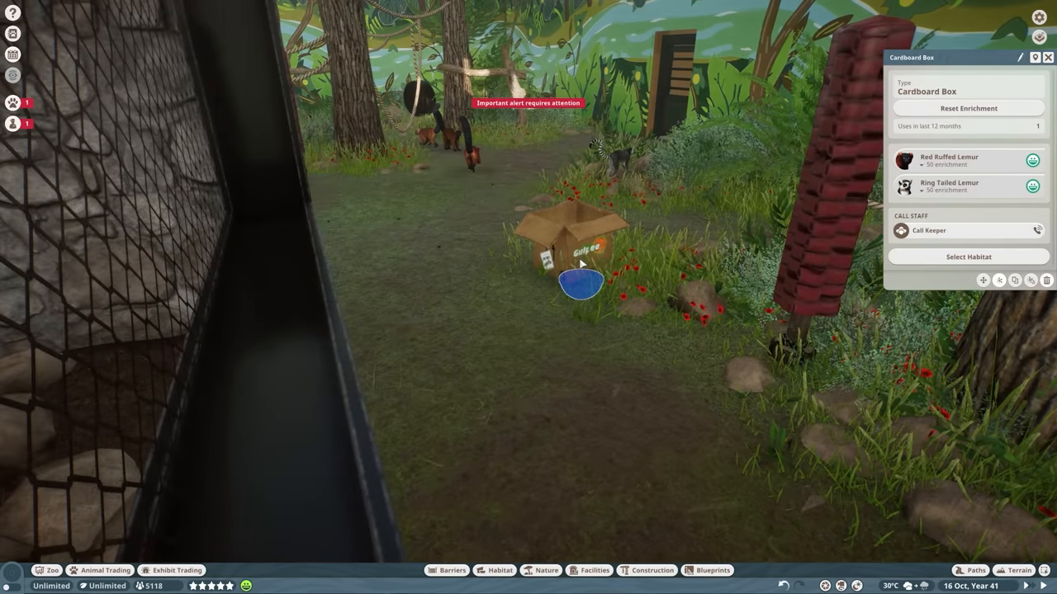
{"action": "mouse_move", "coordinate": [607, 260]}
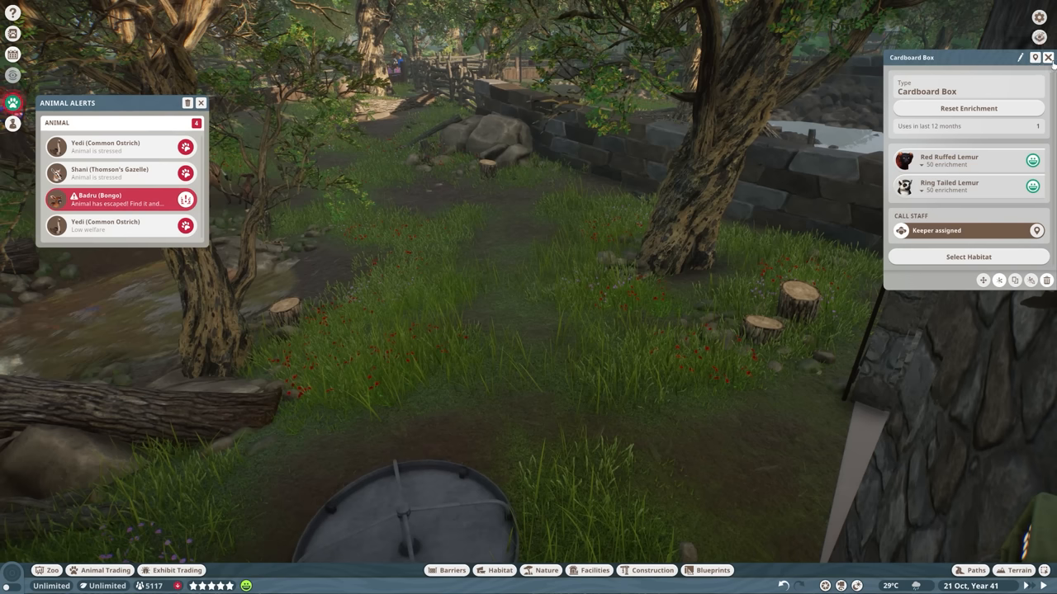
Close the Cardboard Box details and bring up the Animal Alerts list.
{"action": "left_click", "coordinate": [1045, 57]}
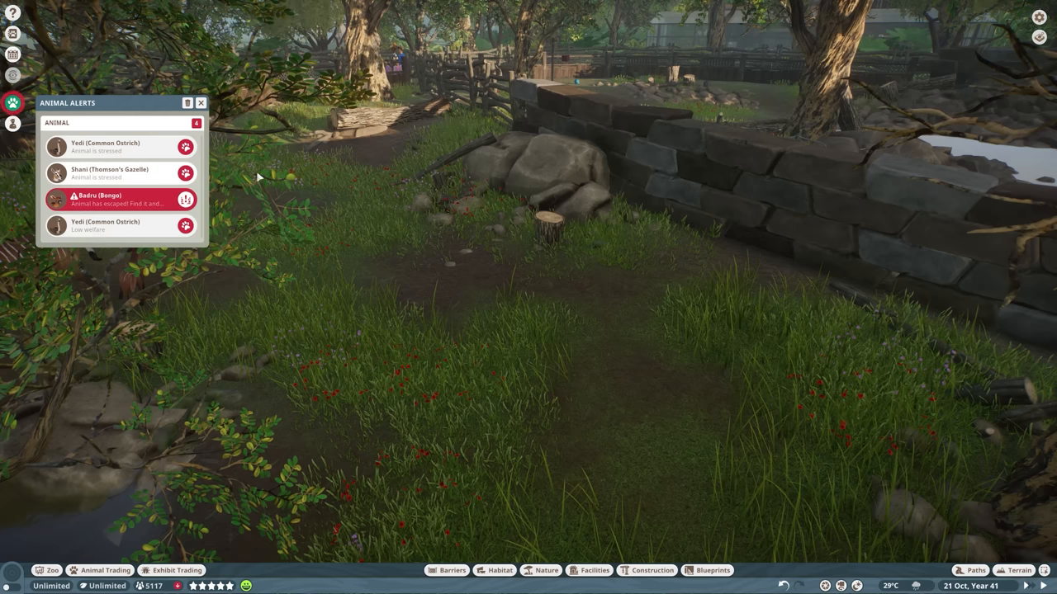
{"action": "left_click", "coordinate": [200, 102]}
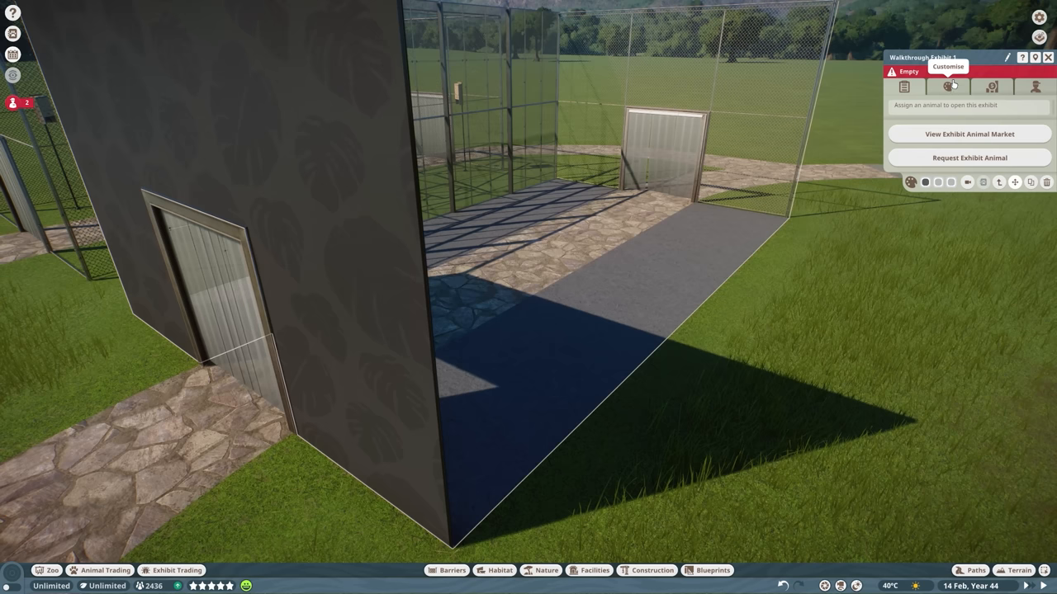
{"action": "mouse_move", "coordinate": [944, 86]}
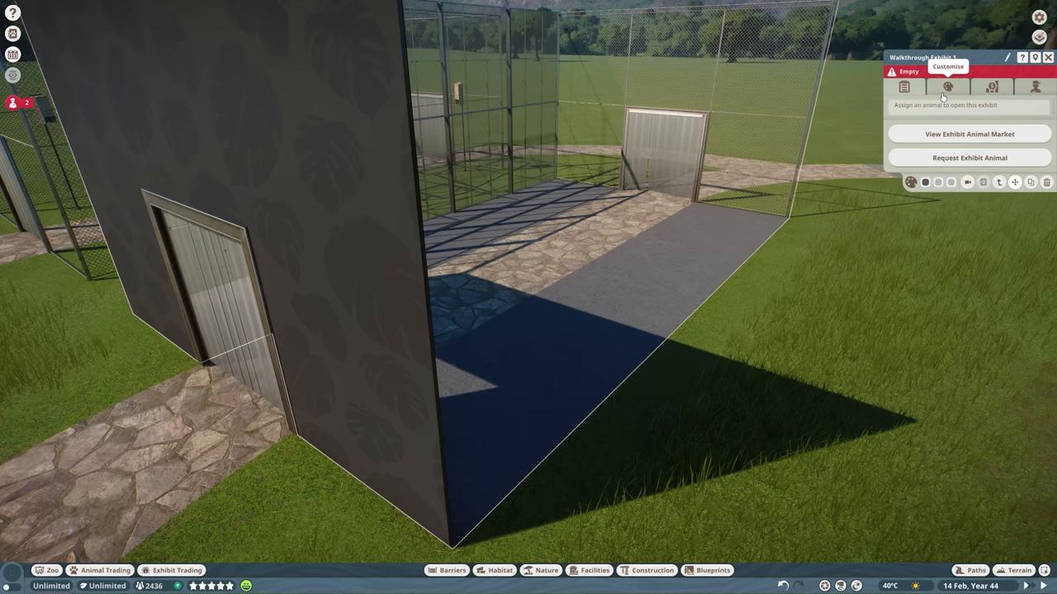
Set the walkthrough exhibit's floor to None and confirm.
{"action": "left_click", "coordinate": [945, 88]}
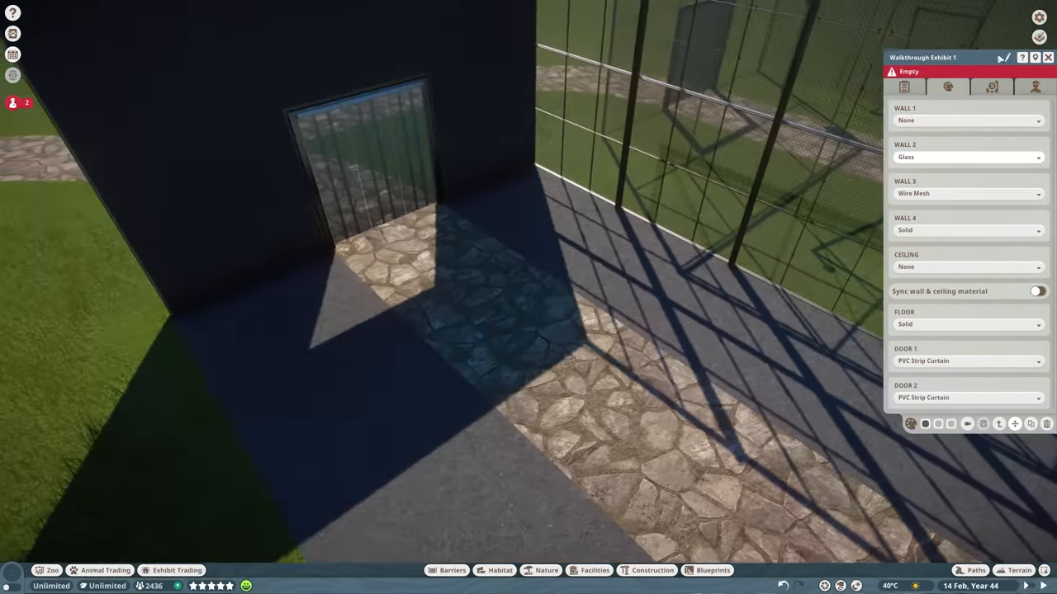
{"action": "left_click", "coordinate": [1036, 324]}
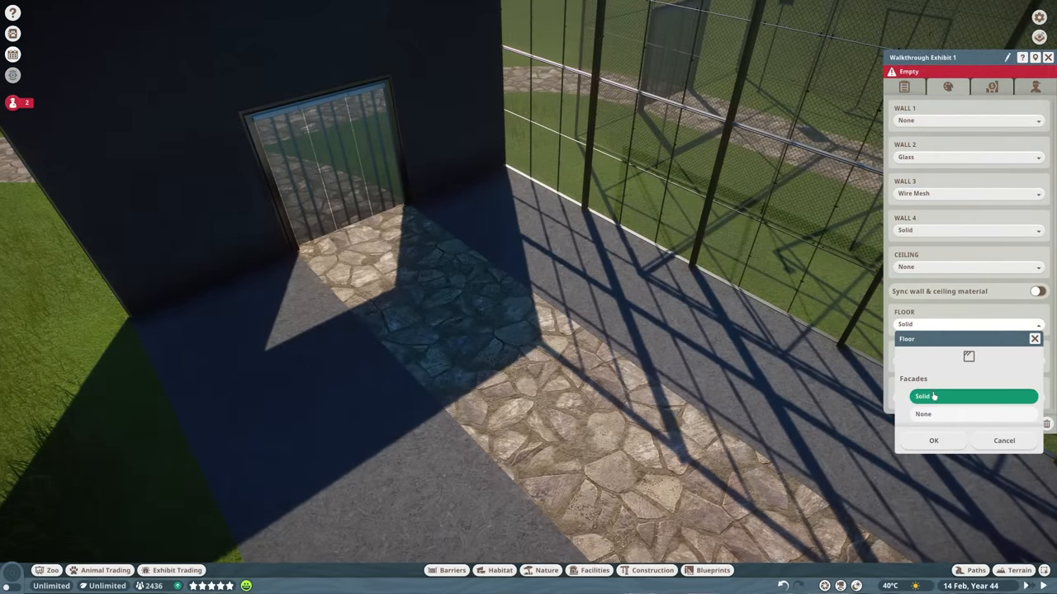
{"action": "left_click", "coordinate": [935, 415]}
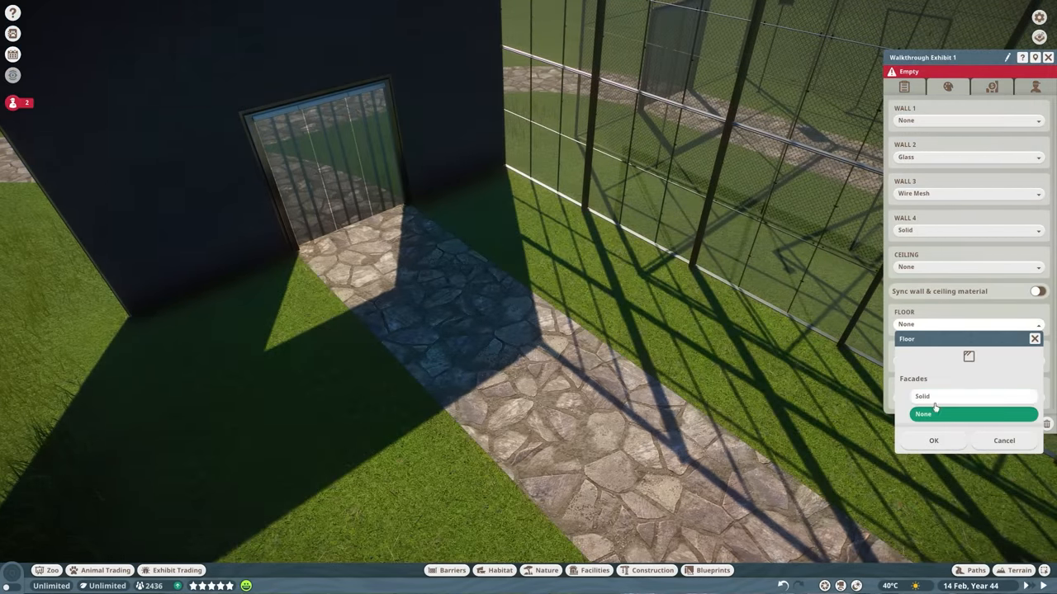
{"action": "left_click", "coordinate": [933, 441]}
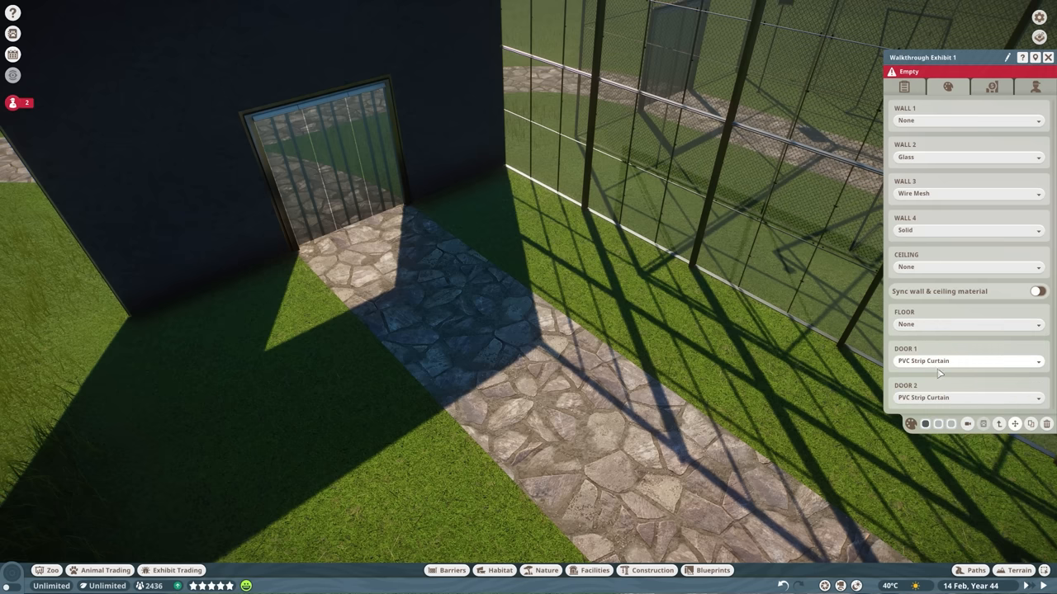
Set Door 1 to None, view the floorless exhibit, and close its settings.
{"action": "left_click", "coordinate": [967, 361]}
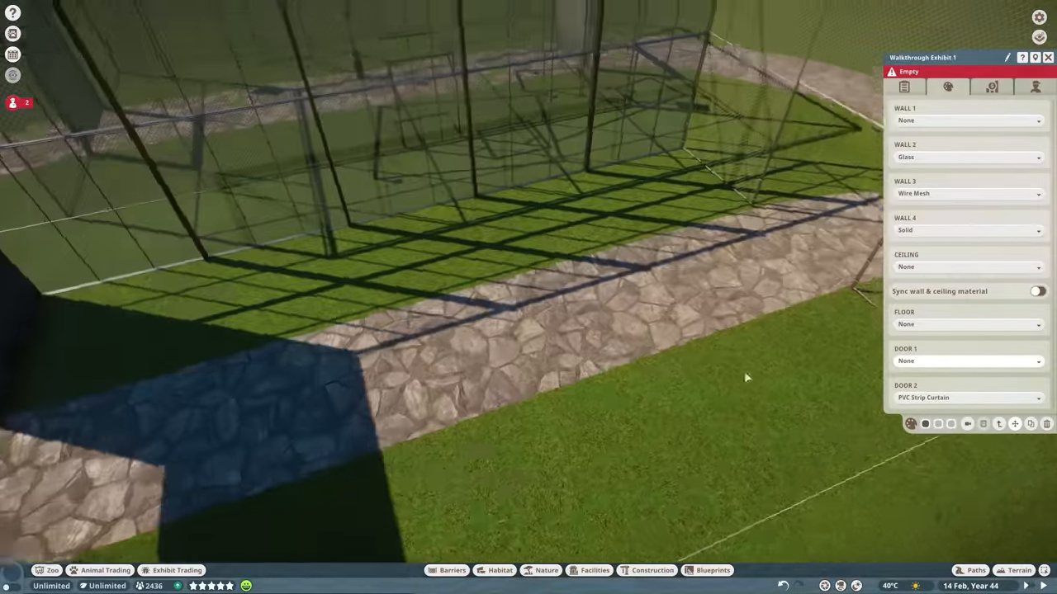
{"action": "left_click_drag", "start_coordinate": [747, 377], "coordinate": [427, 490]}
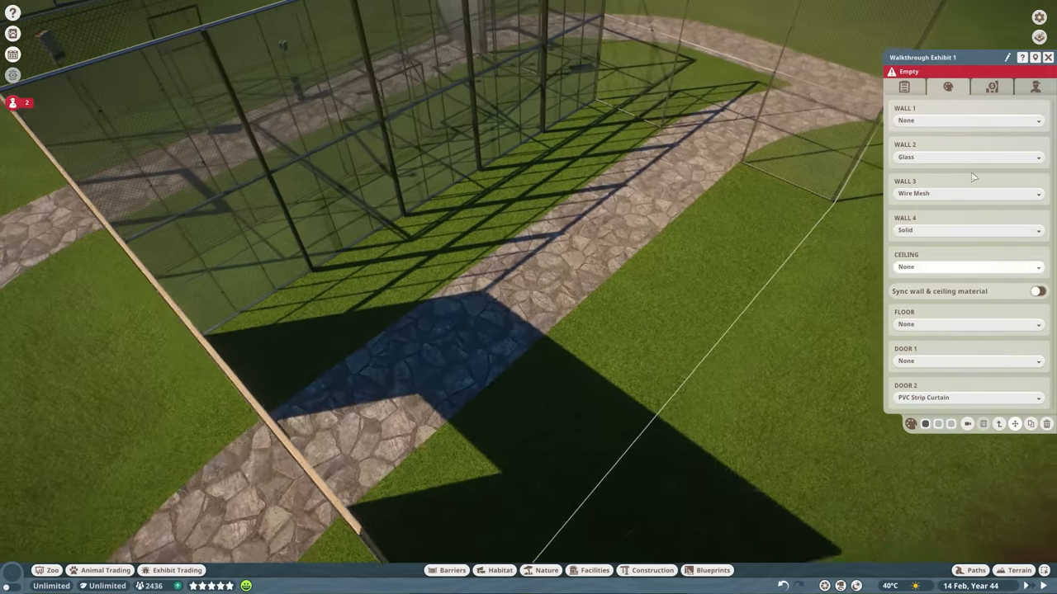
{"action": "left_click", "coordinate": [1044, 56]}
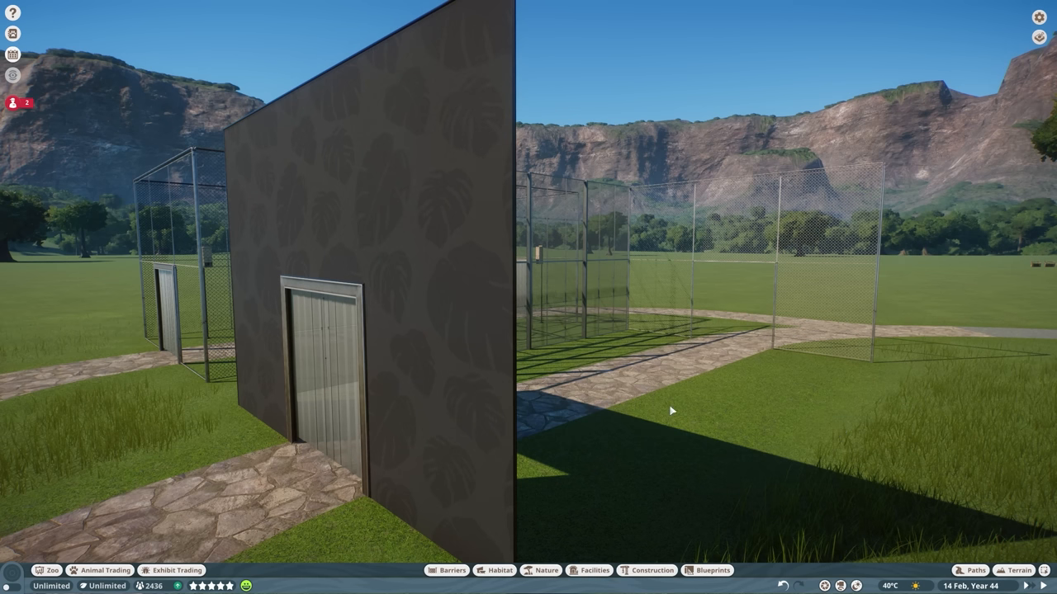
{"action": "mouse_move", "coordinate": [562, 363]}
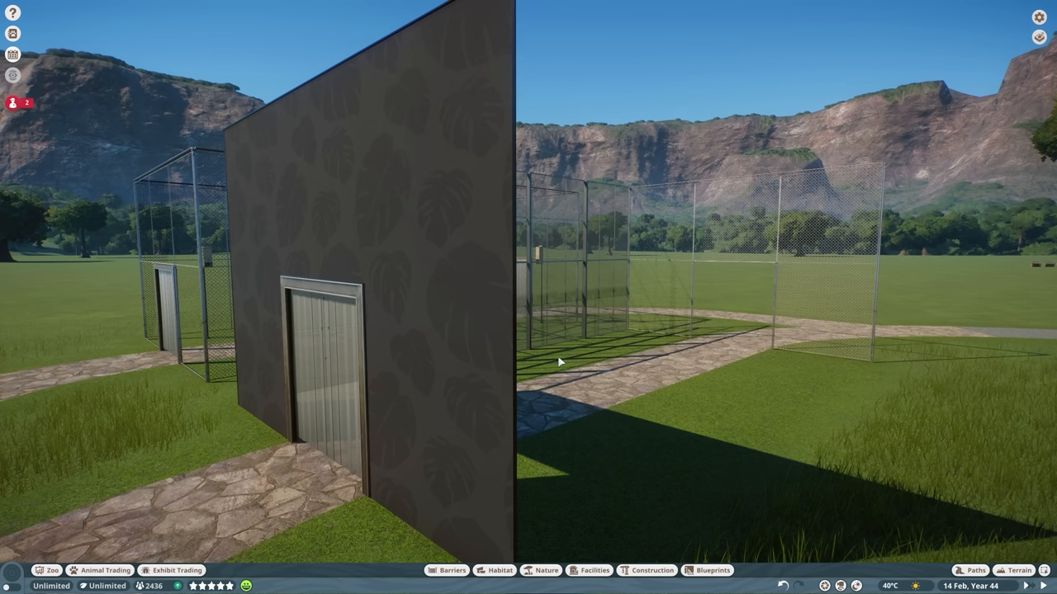
{"action": "left_click_drag", "start_coordinate": [560, 362], "coordinate": [881, 159]}
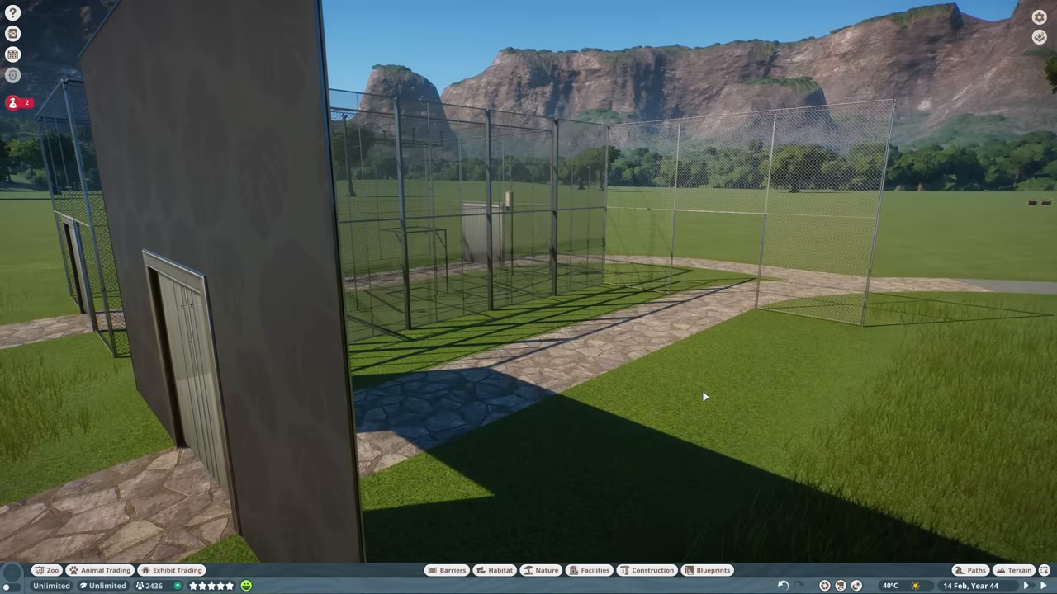
{"action": "mouse_move", "coordinate": [665, 343]}
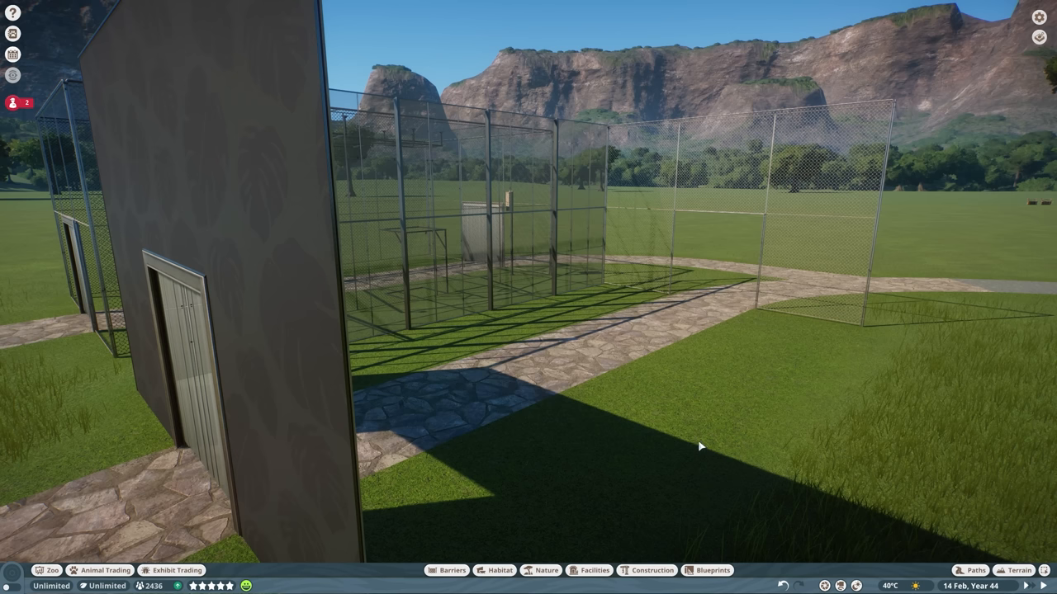
{"action": "mouse_move", "coordinate": [214, 288]}
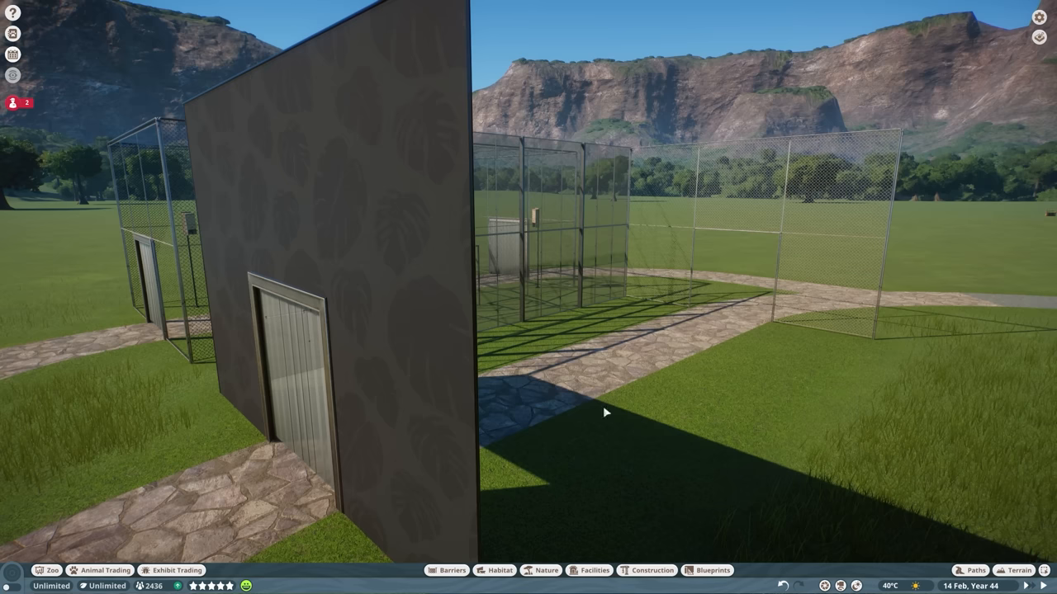
{"action": "mouse_move", "coordinate": [618, 409]}
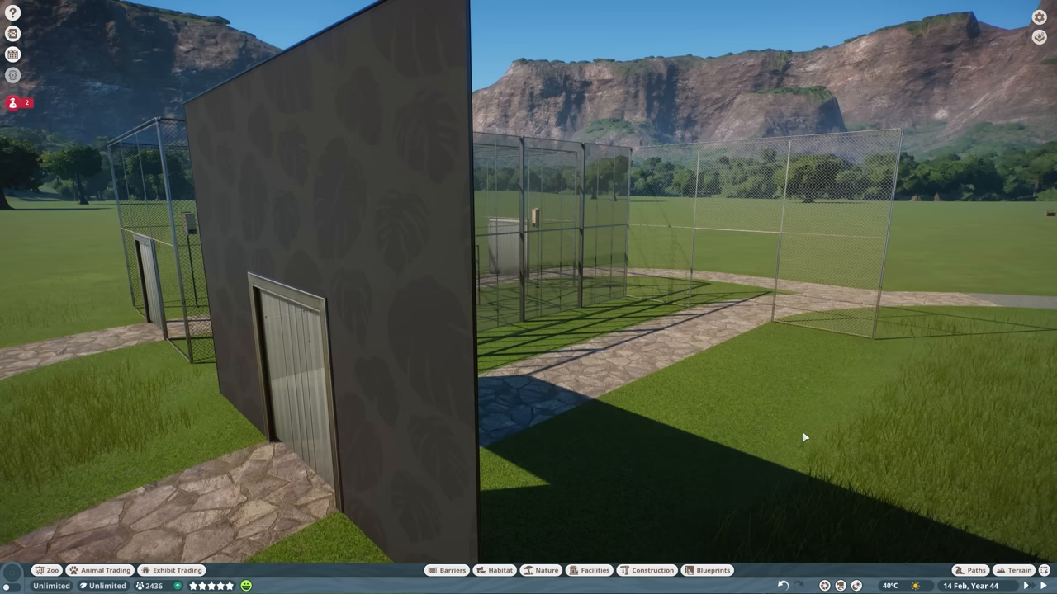
{"action": "mouse_move", "coordinate": [772, 384]}
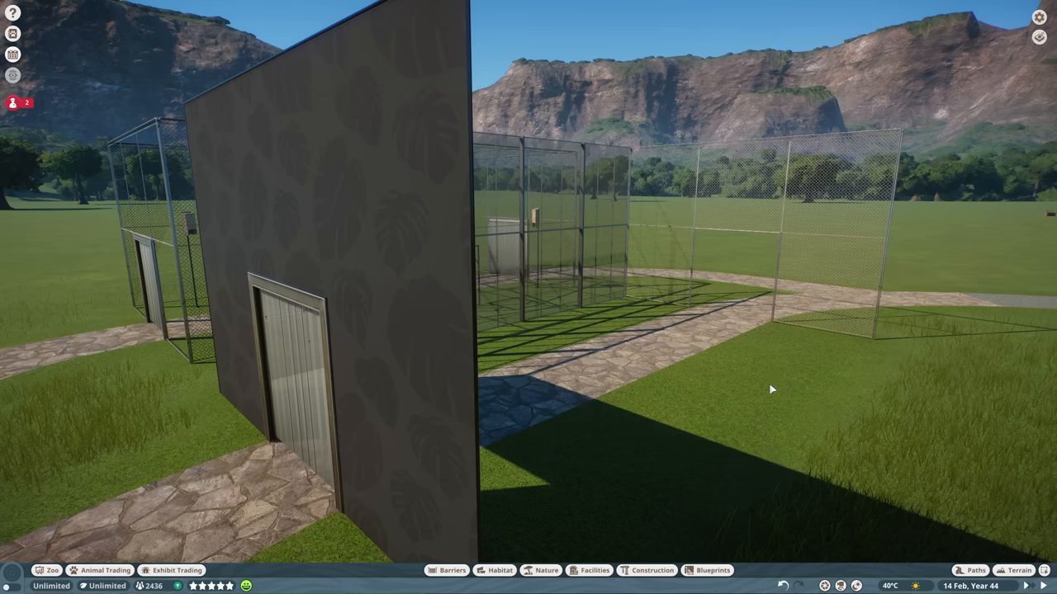
{"action": "mouse_move", "coordinate": [783, 257]}
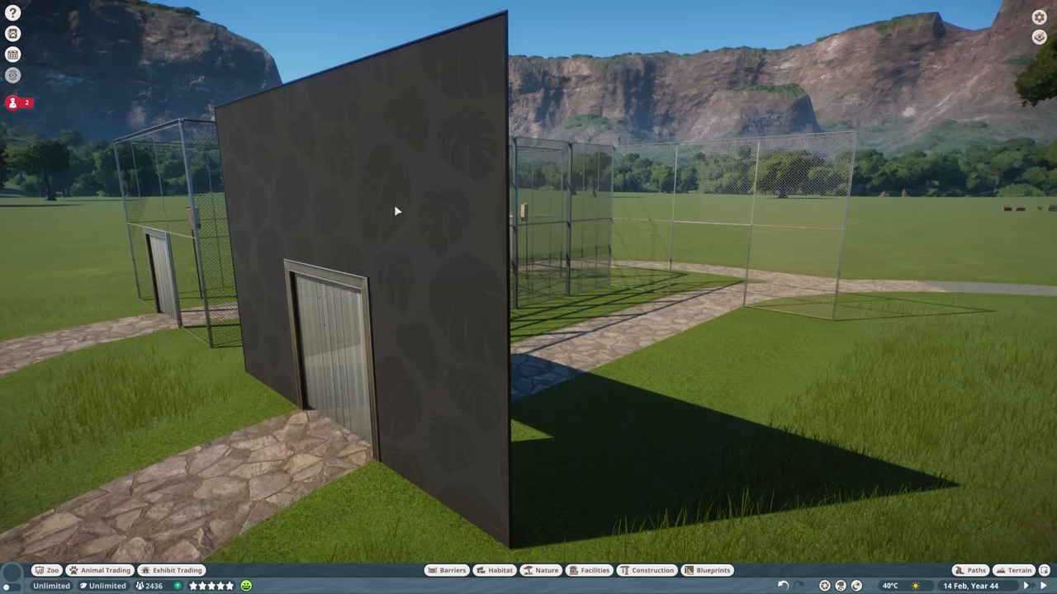
{"action": "mouse_move", "coordinate": [235, 295]}
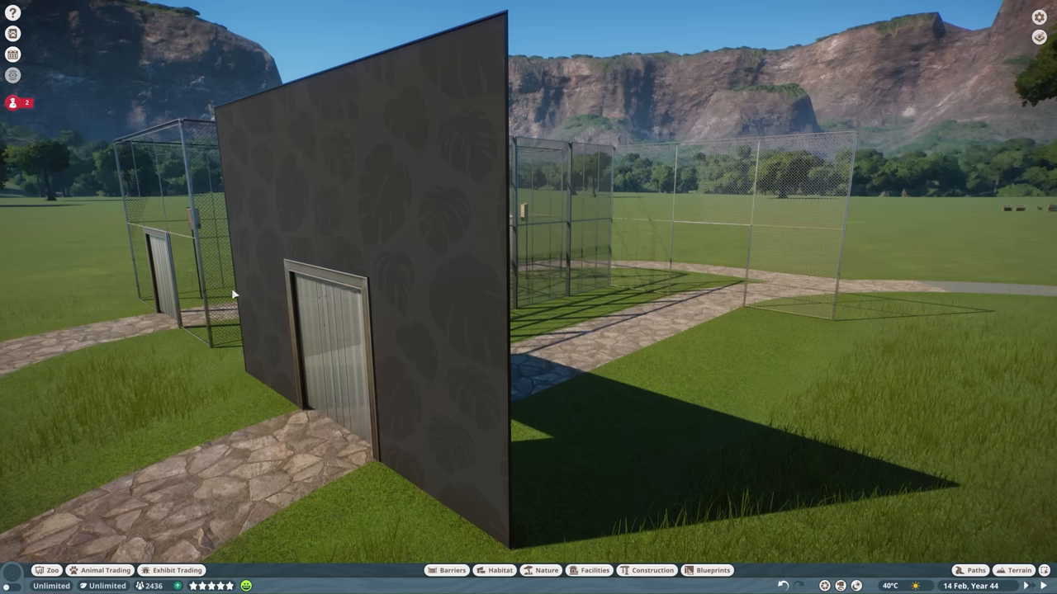
{"action": "mouse_move", "coordinate": [889, 439]}
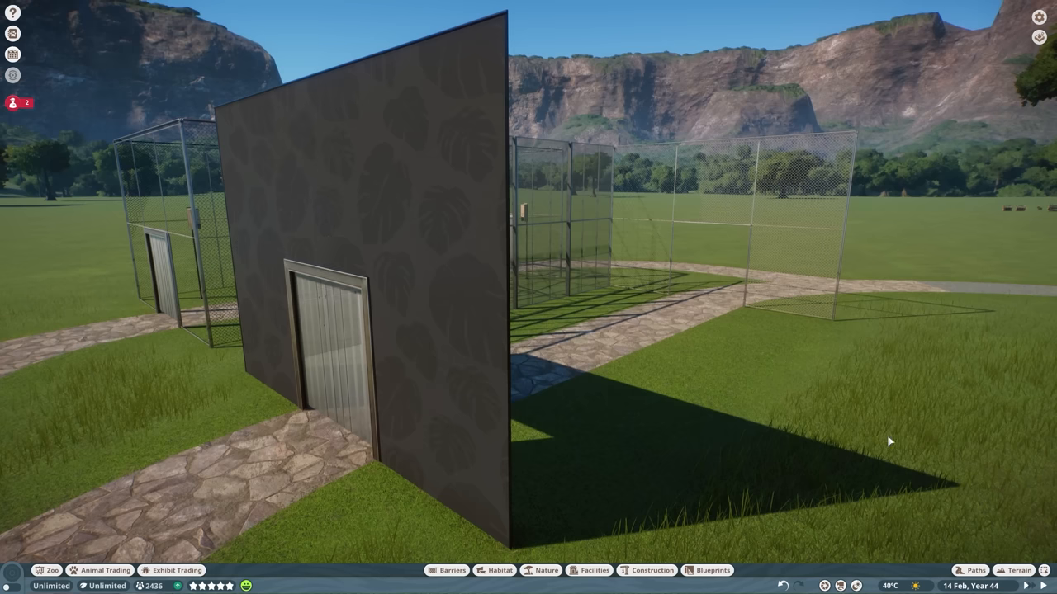
{"action": "mouse_move", "coordinate": [514, 150]}
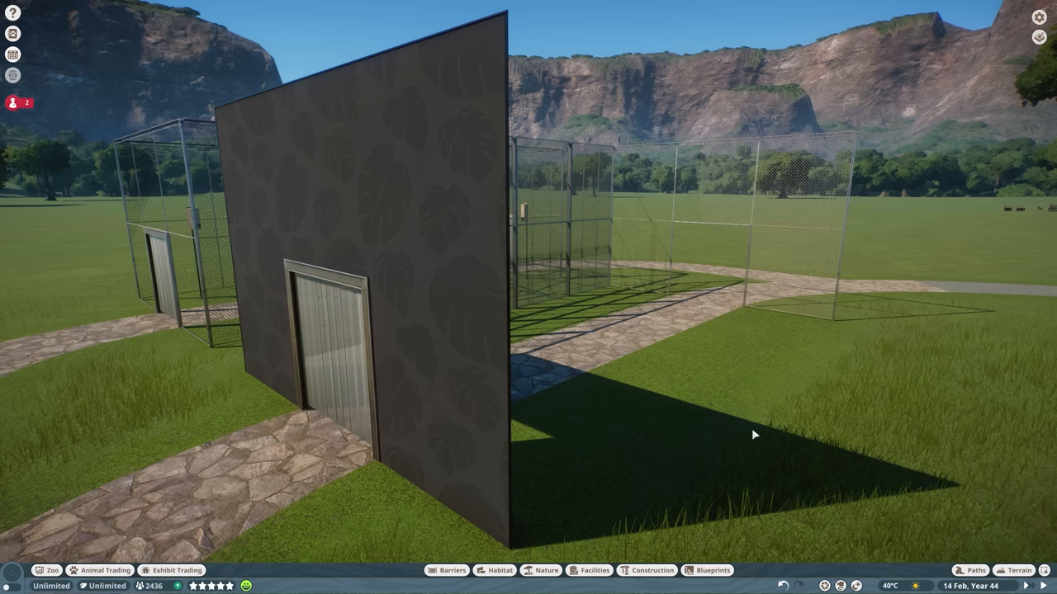
{"action": "mouse_move", "coordinate": [758, 421]}
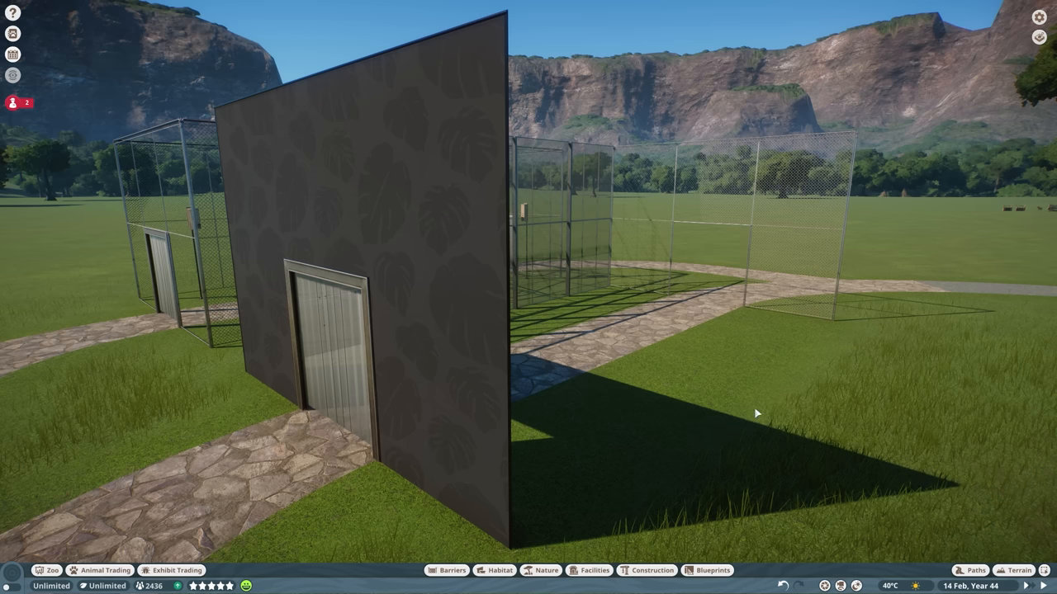